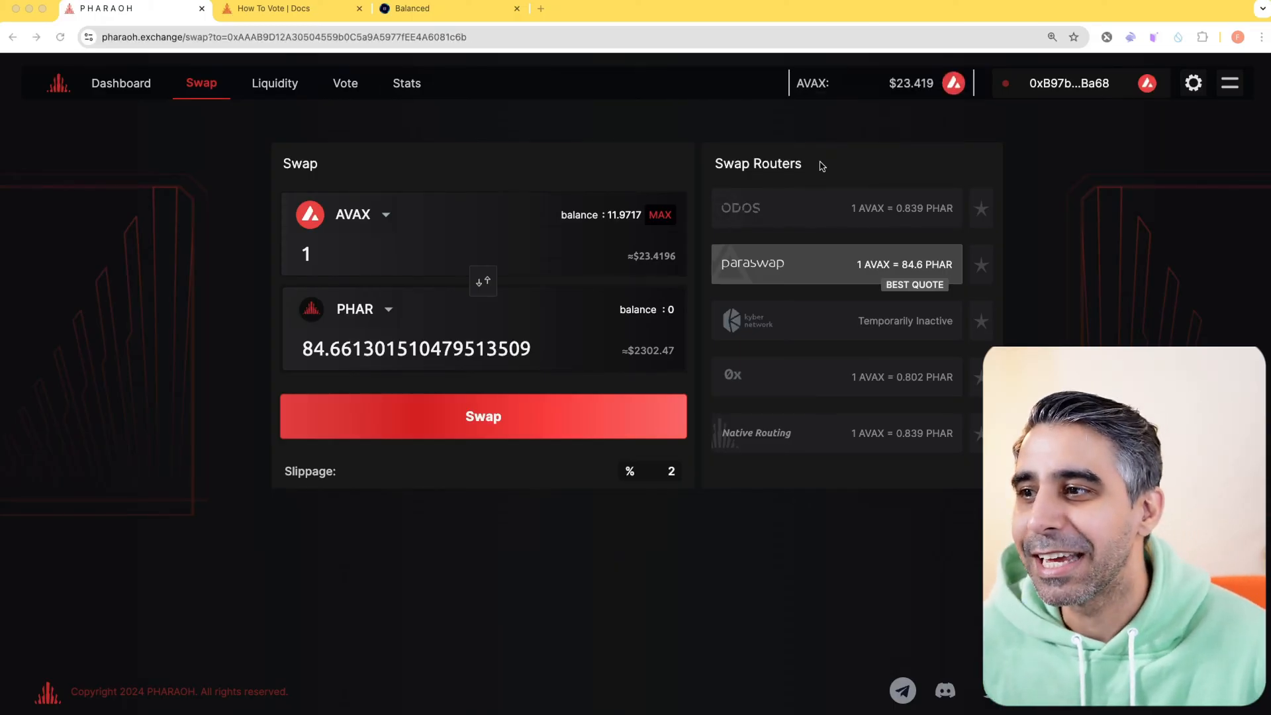
mouse_move(741, 145)
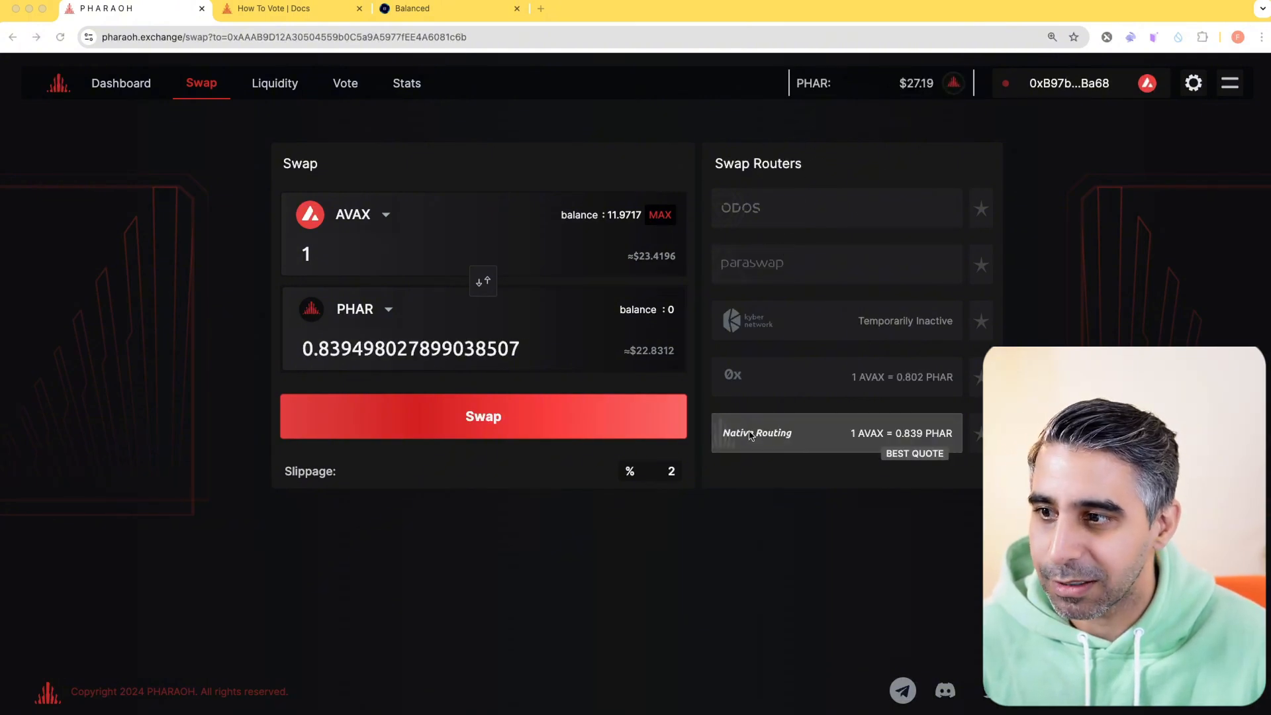
mouse_move(817, 548)
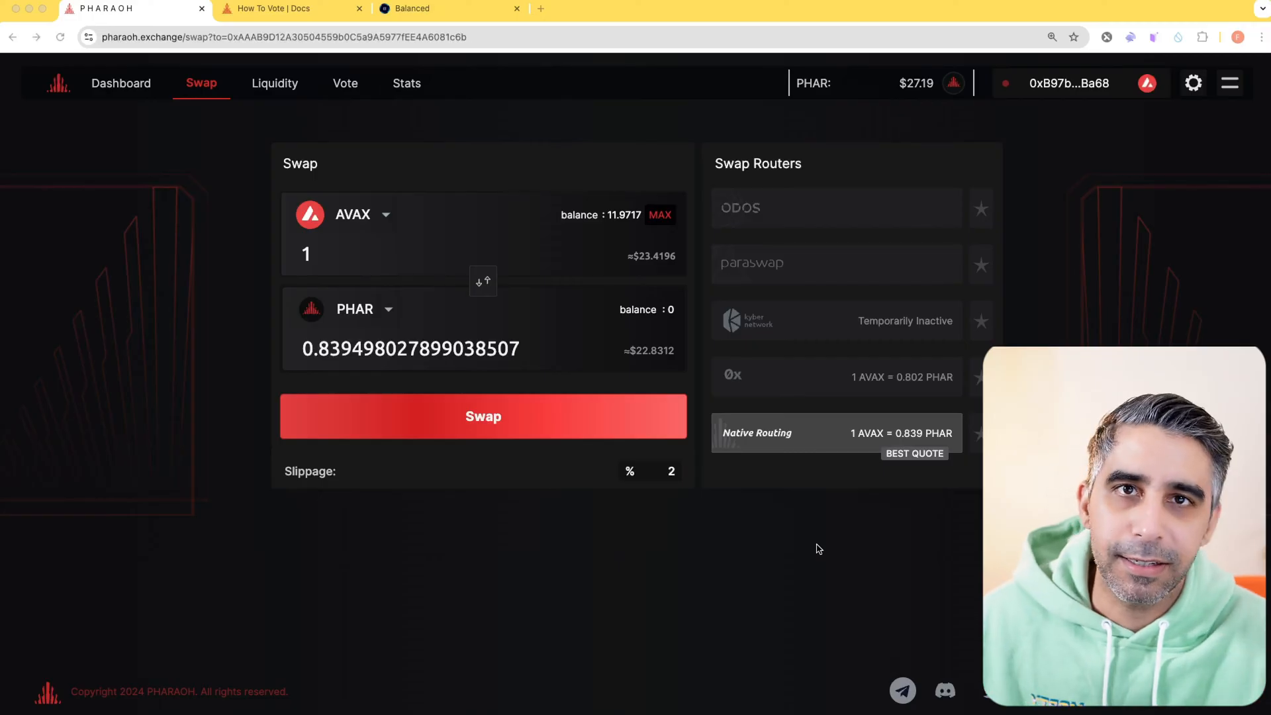
- Navigate to the Liquidity page showing active pools sorted by TVL
click(836, 264)
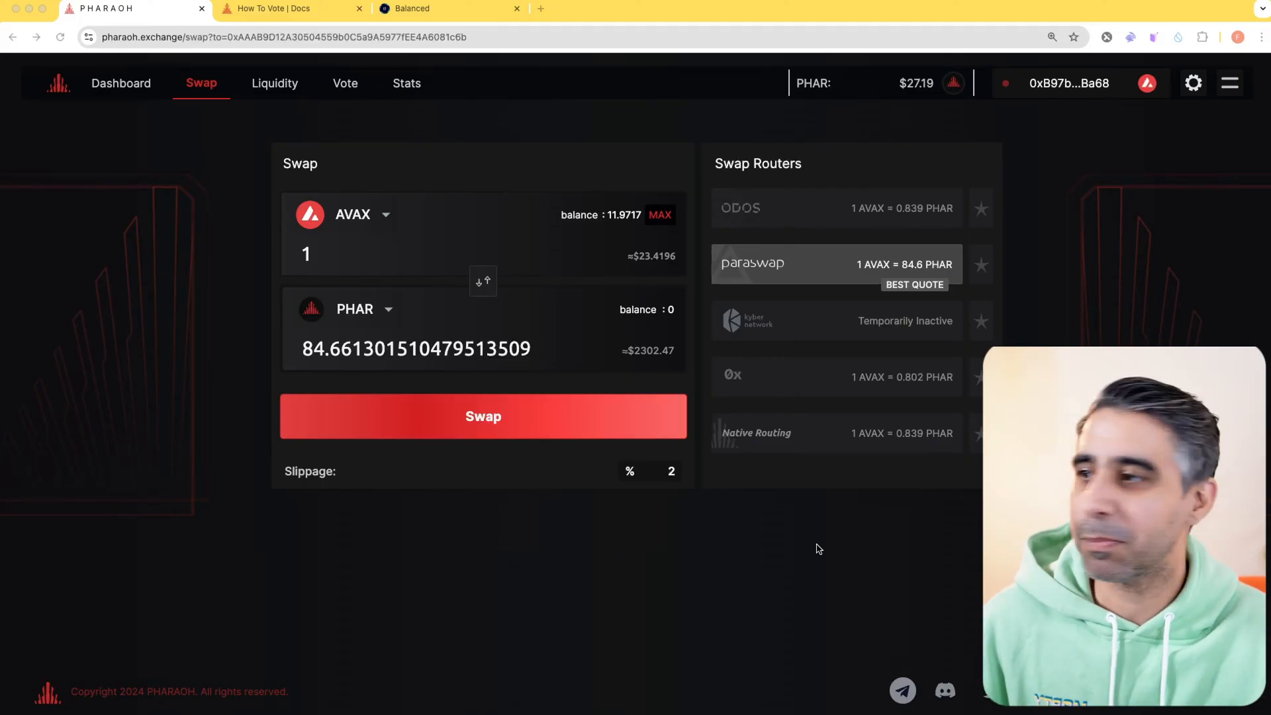
click(835, 432)
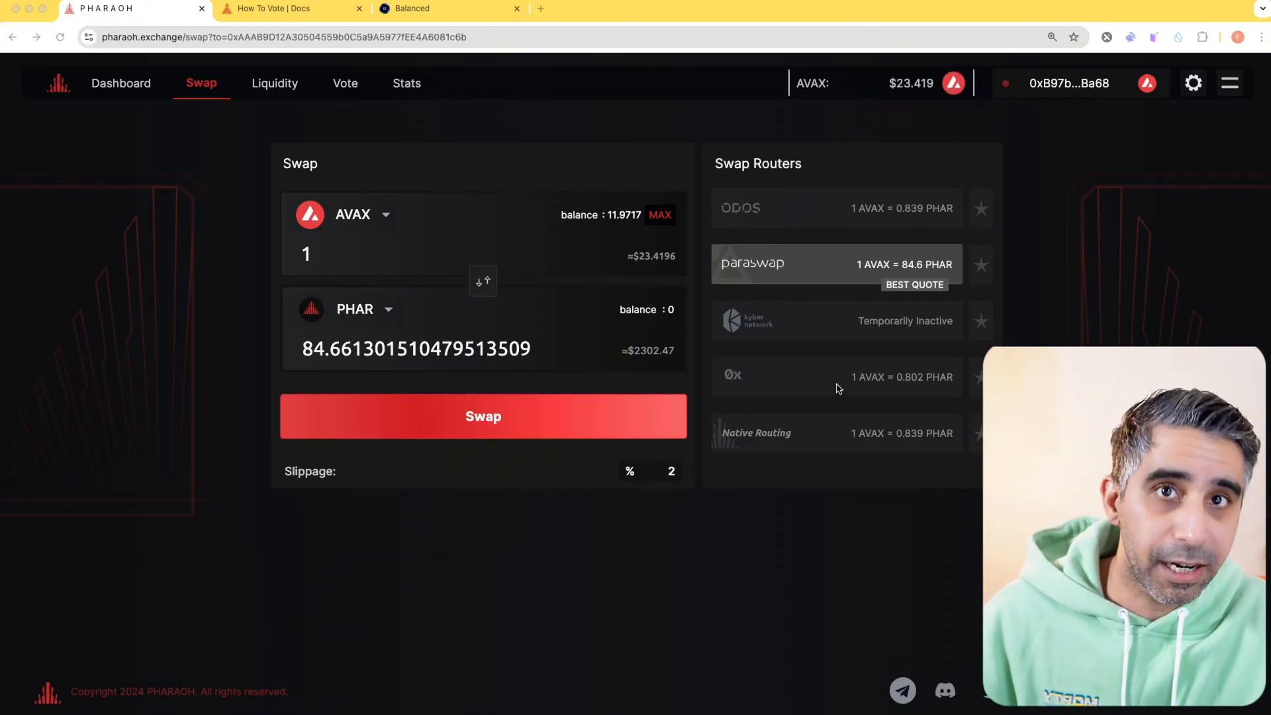
mouse_move(855, 375)
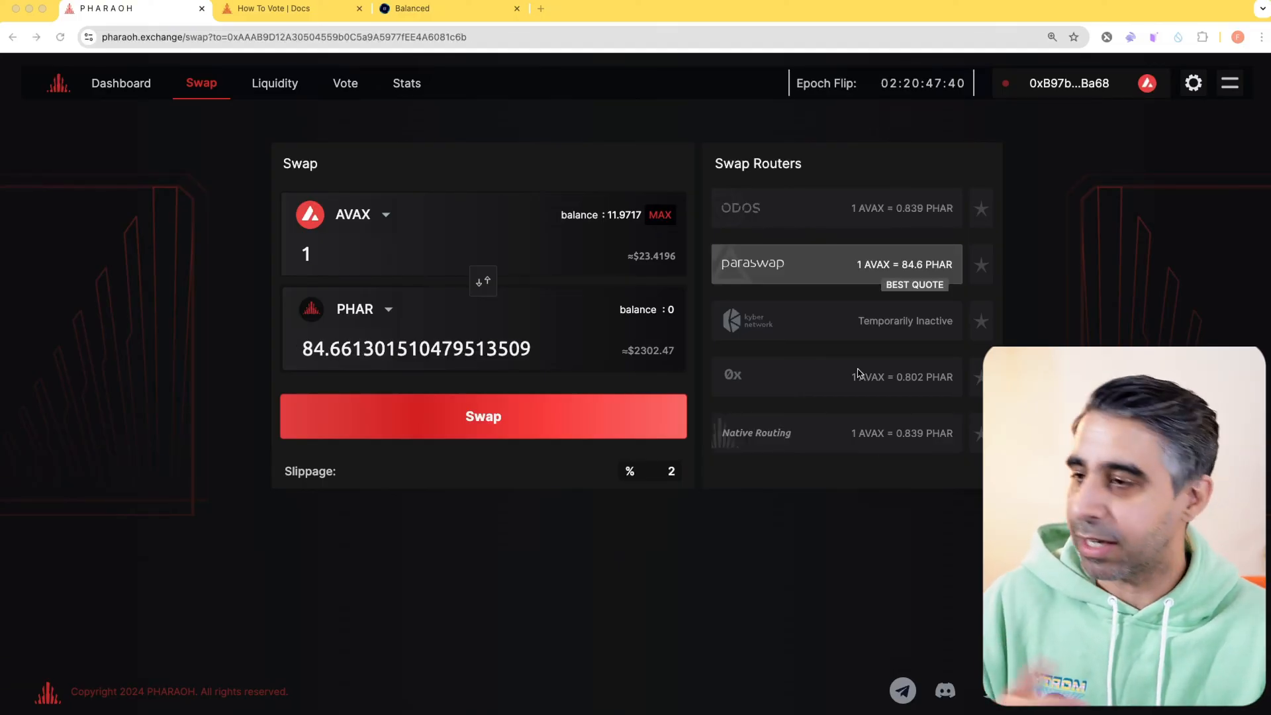
mouse_move(373, 176)
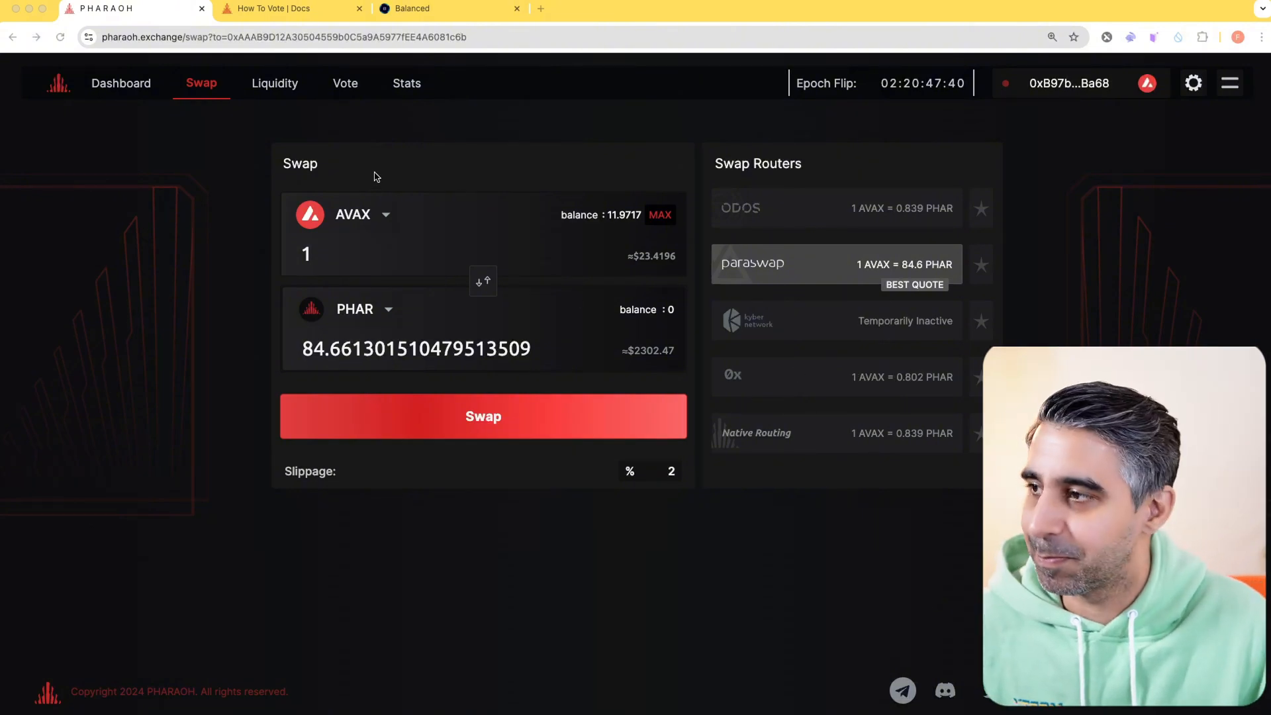
click(276, 82)
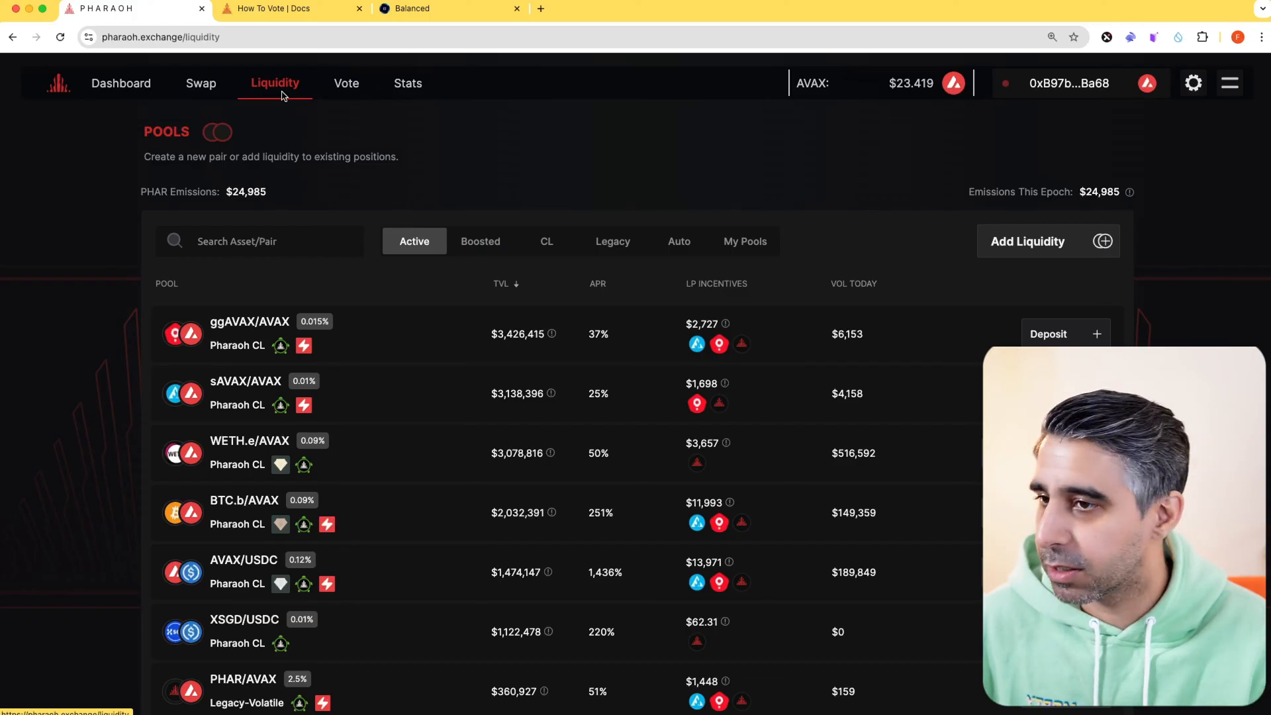
mouse_move(333, 82)
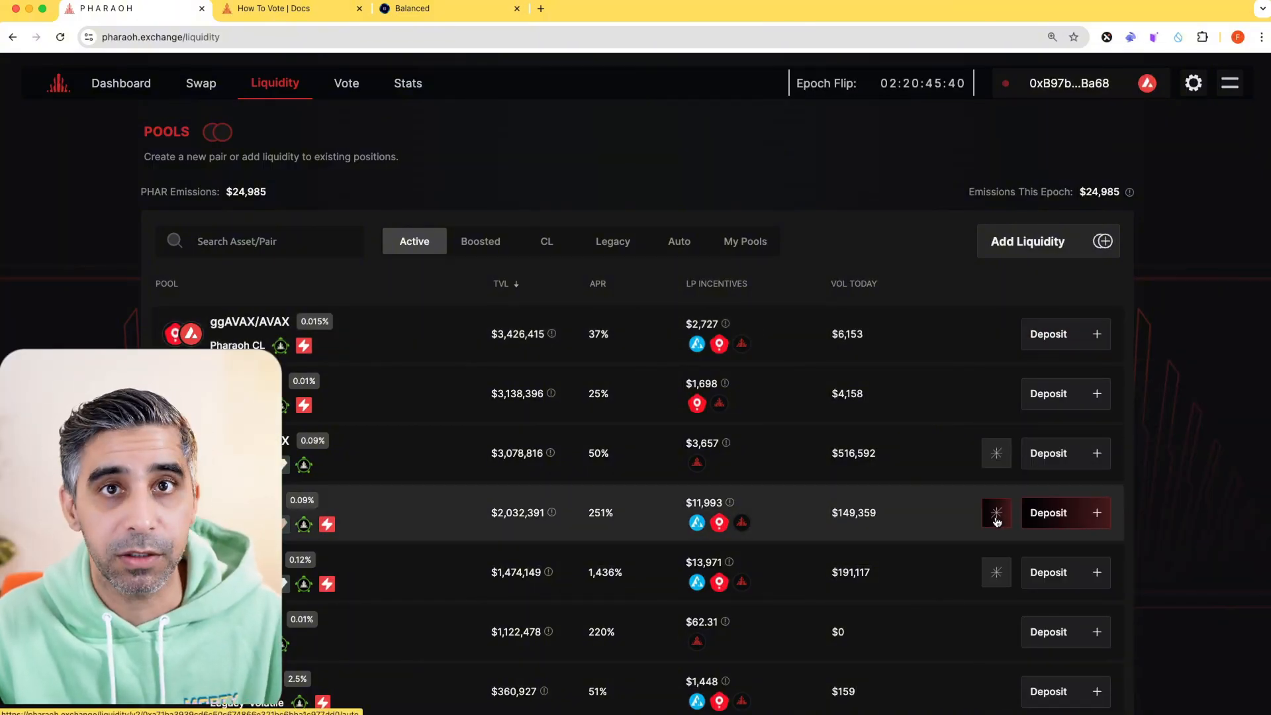
mouse_move(1002, 479)
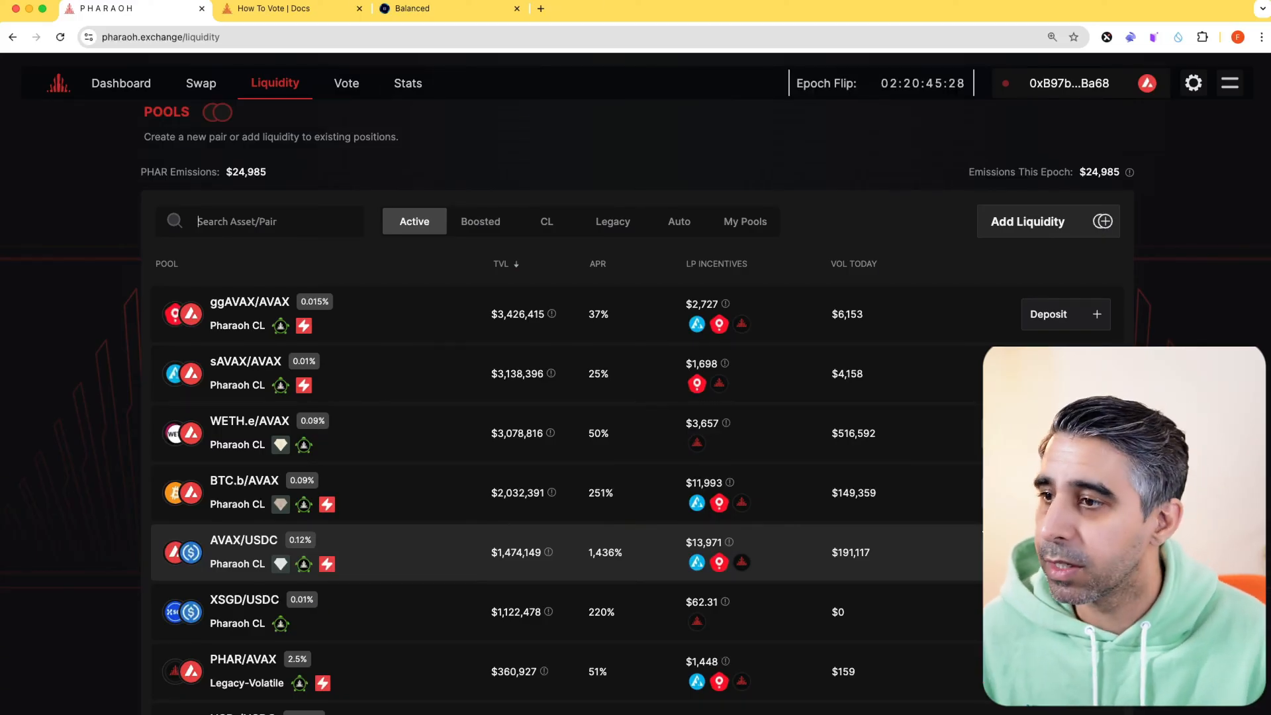
mouse_move(309, 236)
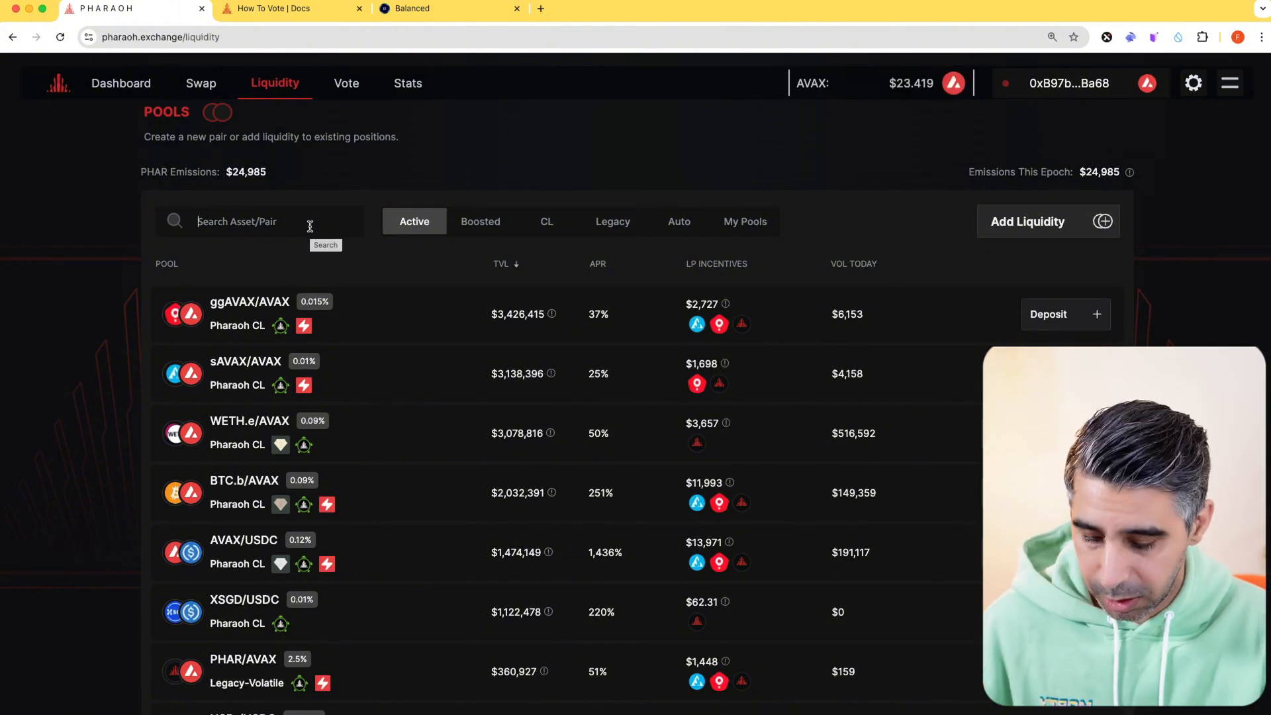
- Filter the pools list with 'bnu' to show only the AVAX/bnUSD pool
text(bnu)
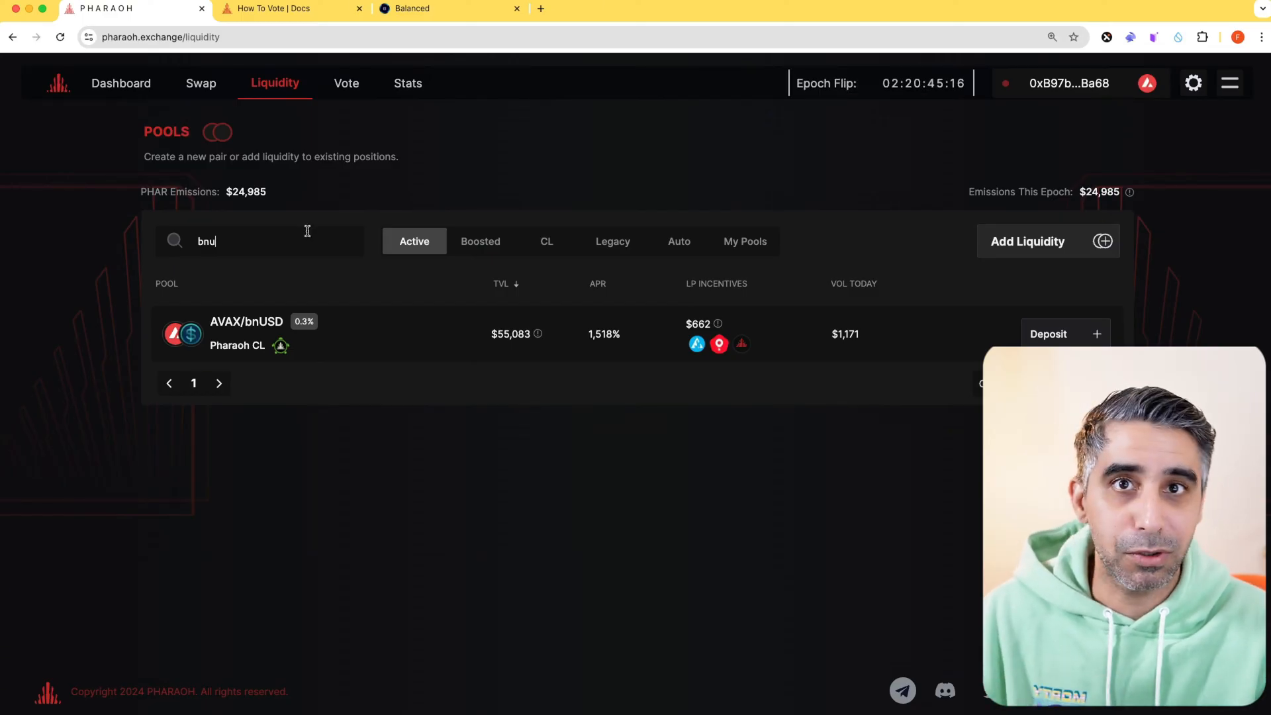
mouse_move(306, 236)
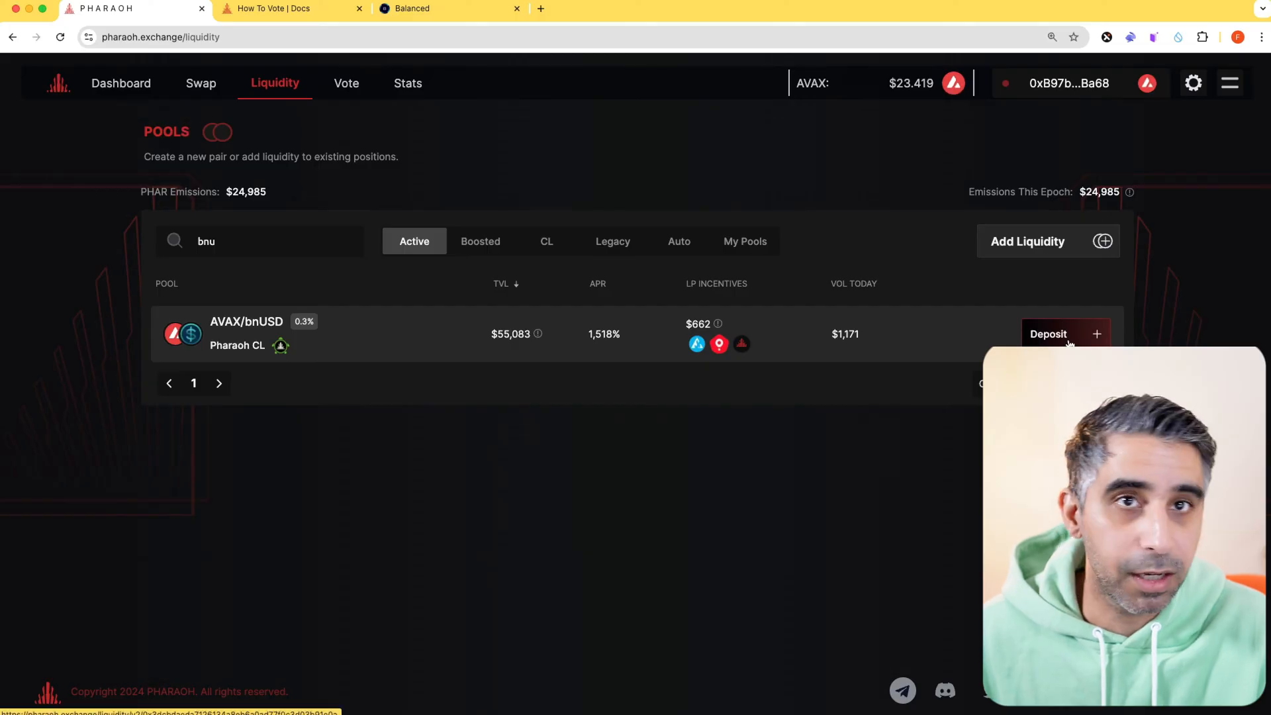
- Start an AVAX/bnUSD deposit and choose the Passive ±30% range after trying Narrow ±7.5%
click(1048, 334)
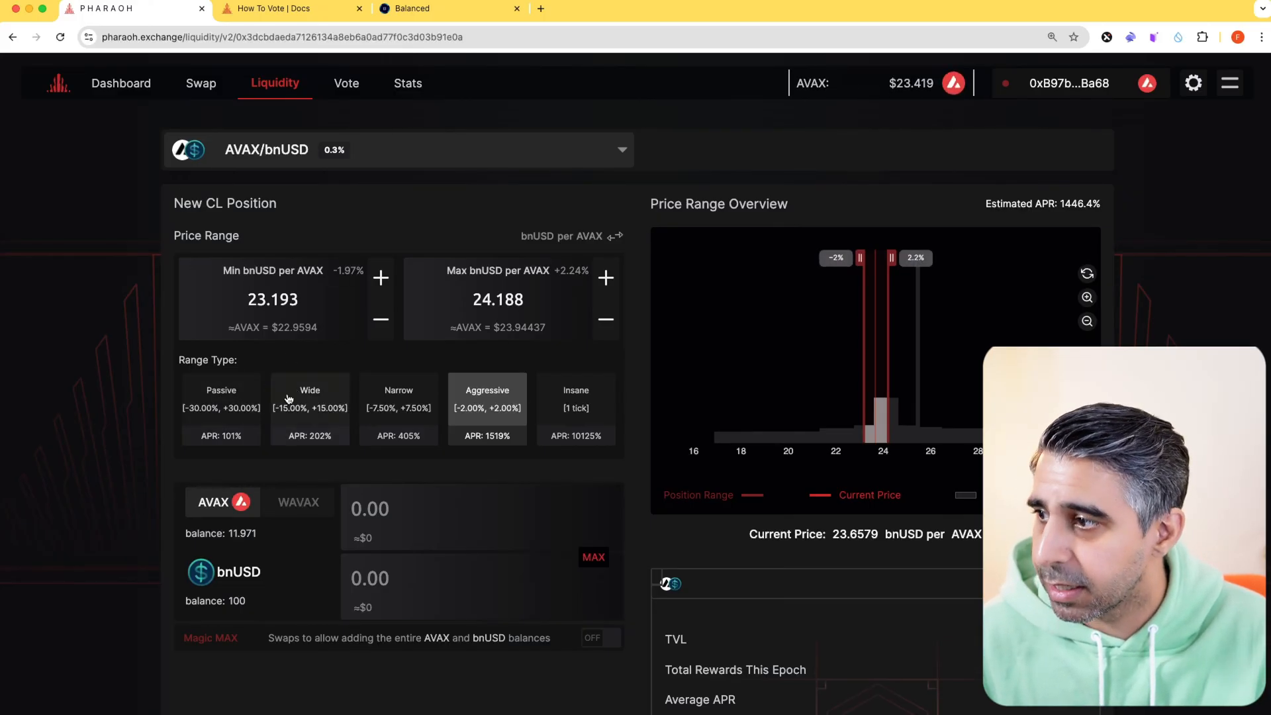
click(221, 405)
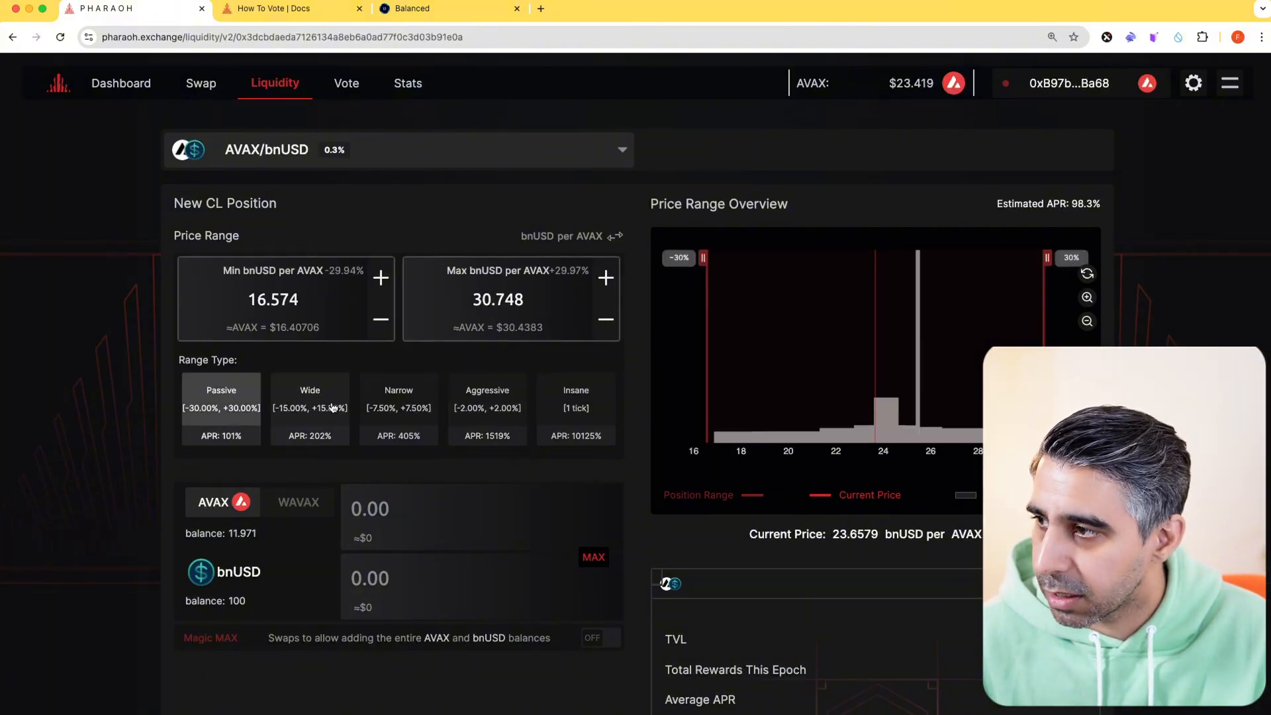
click(398, 408)
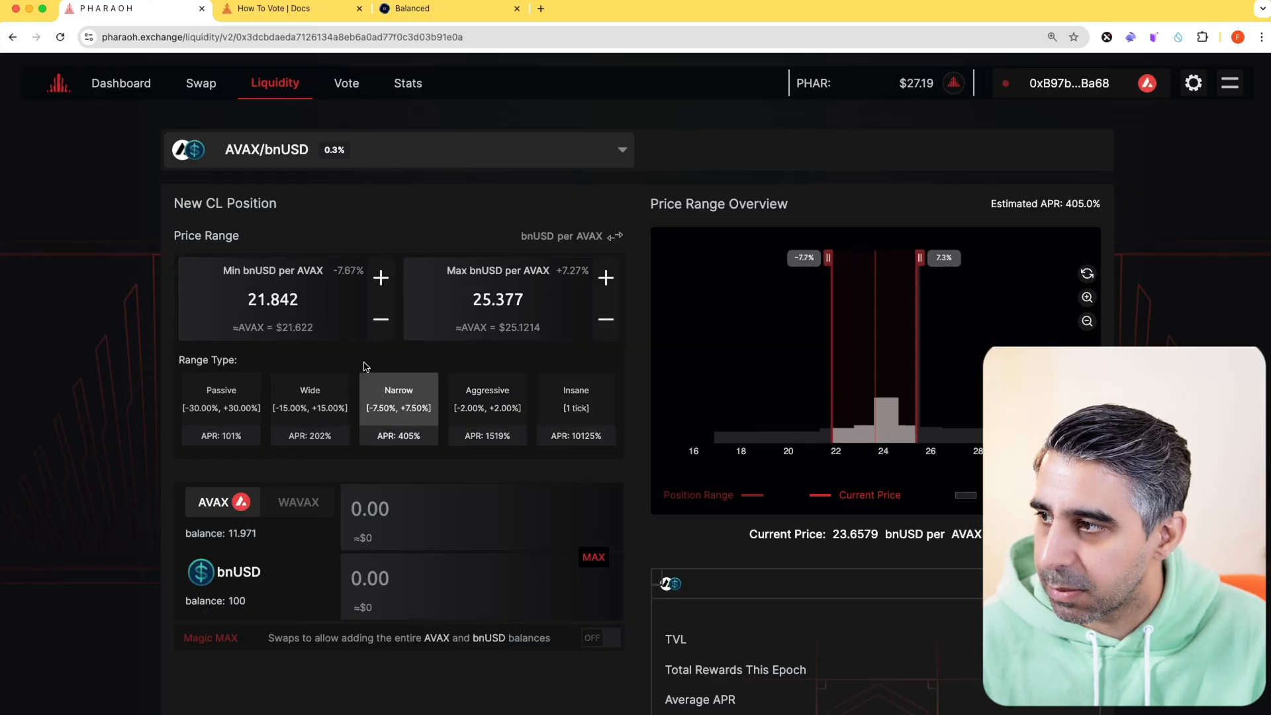
click(221, 397)
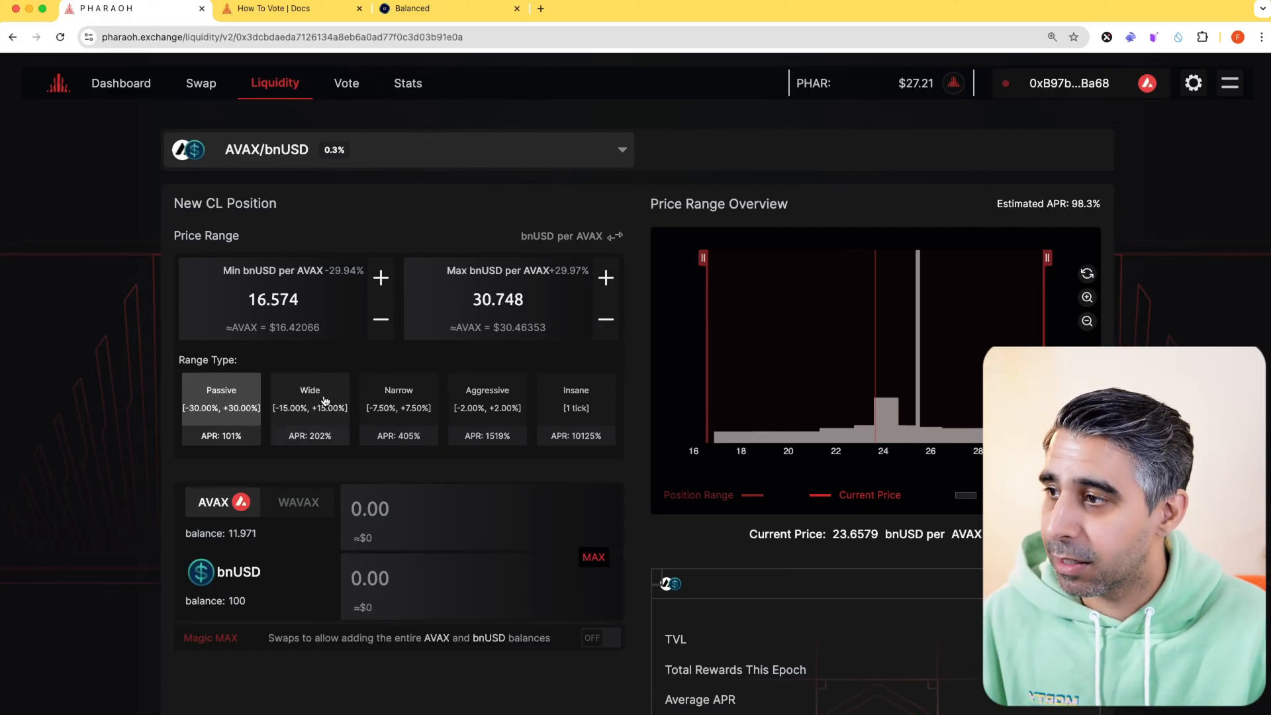
- Compare the Wide ±15% and Passive ±30% price ranges for the AVAX/bnUSD position
click(309, 409)
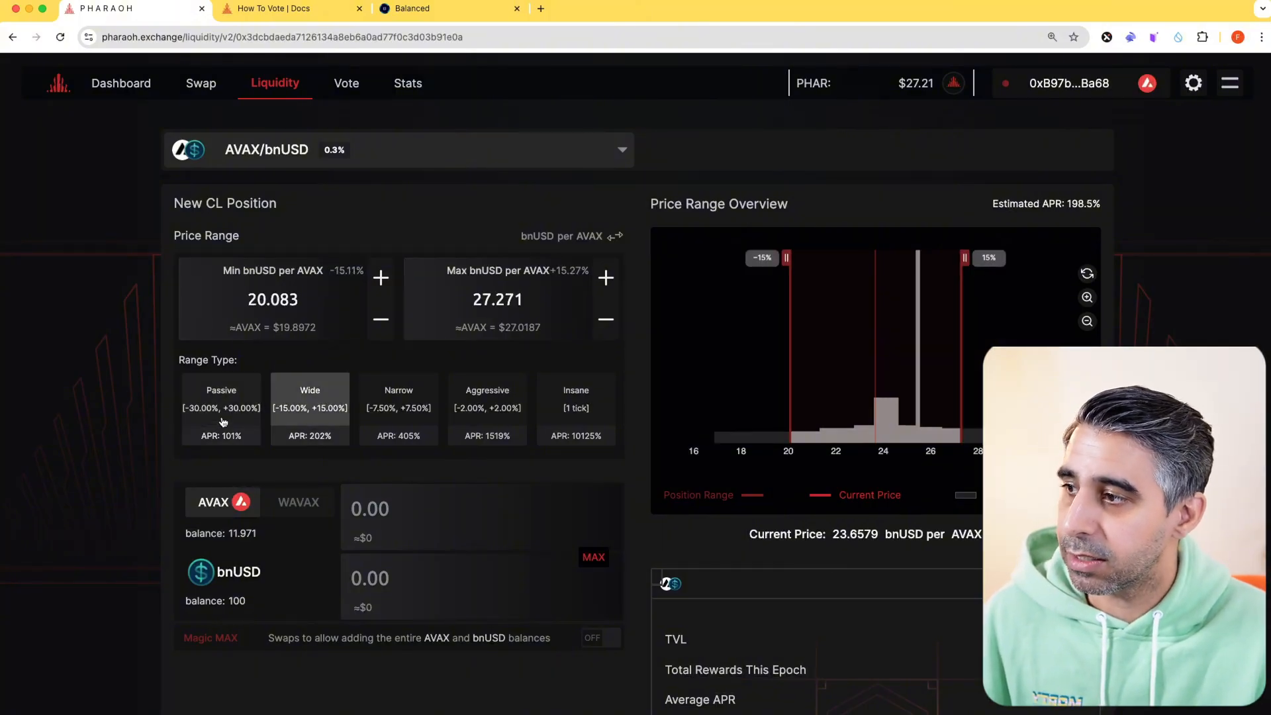
click(221, 409)
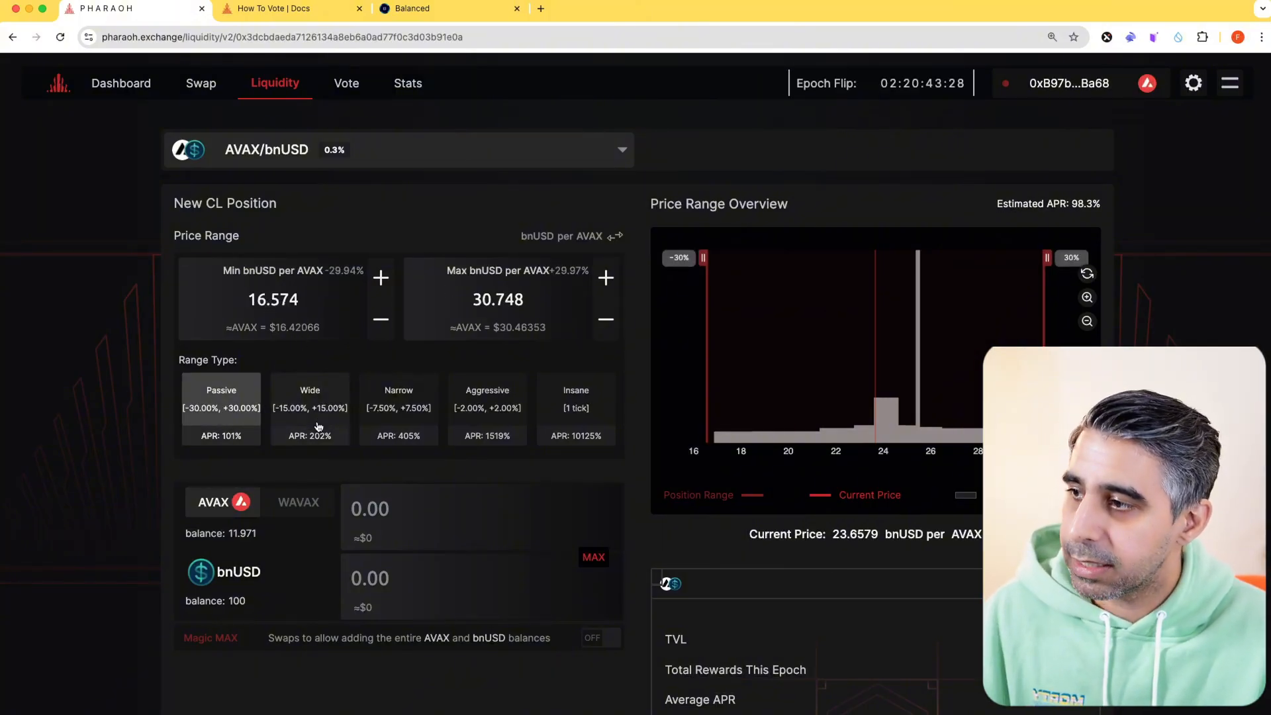
click(310, 407)
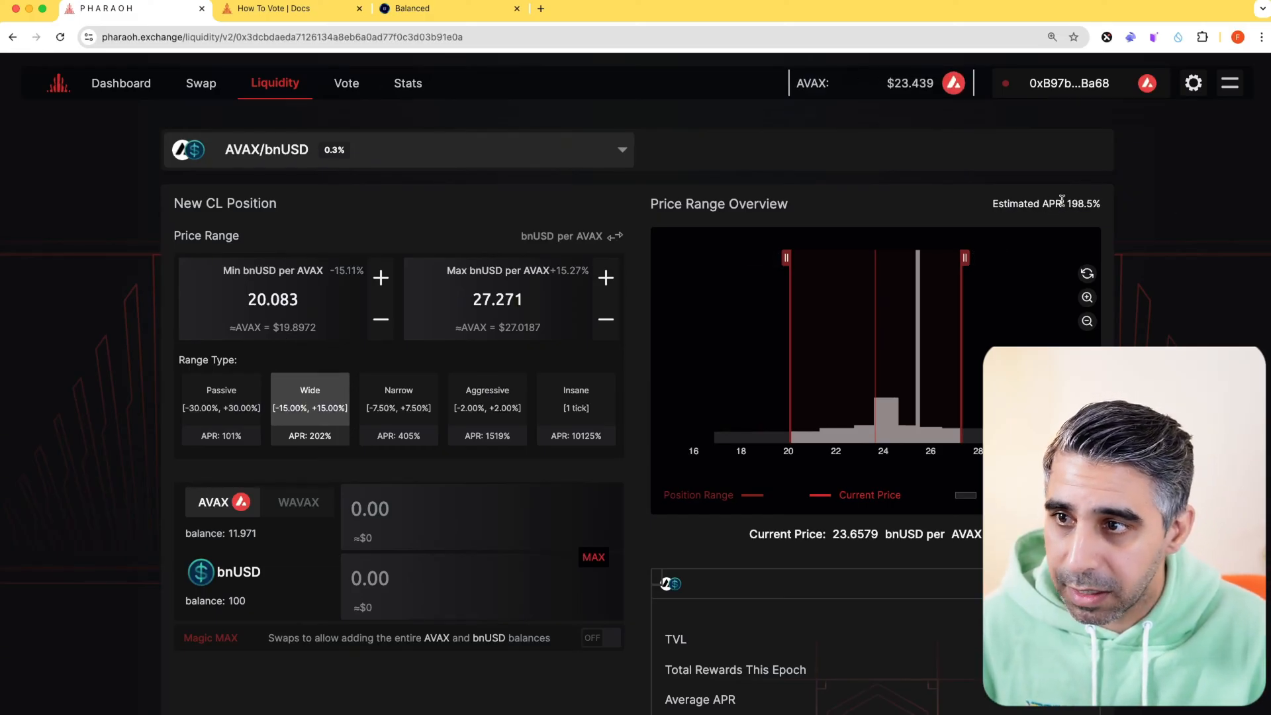
click(221, 408)
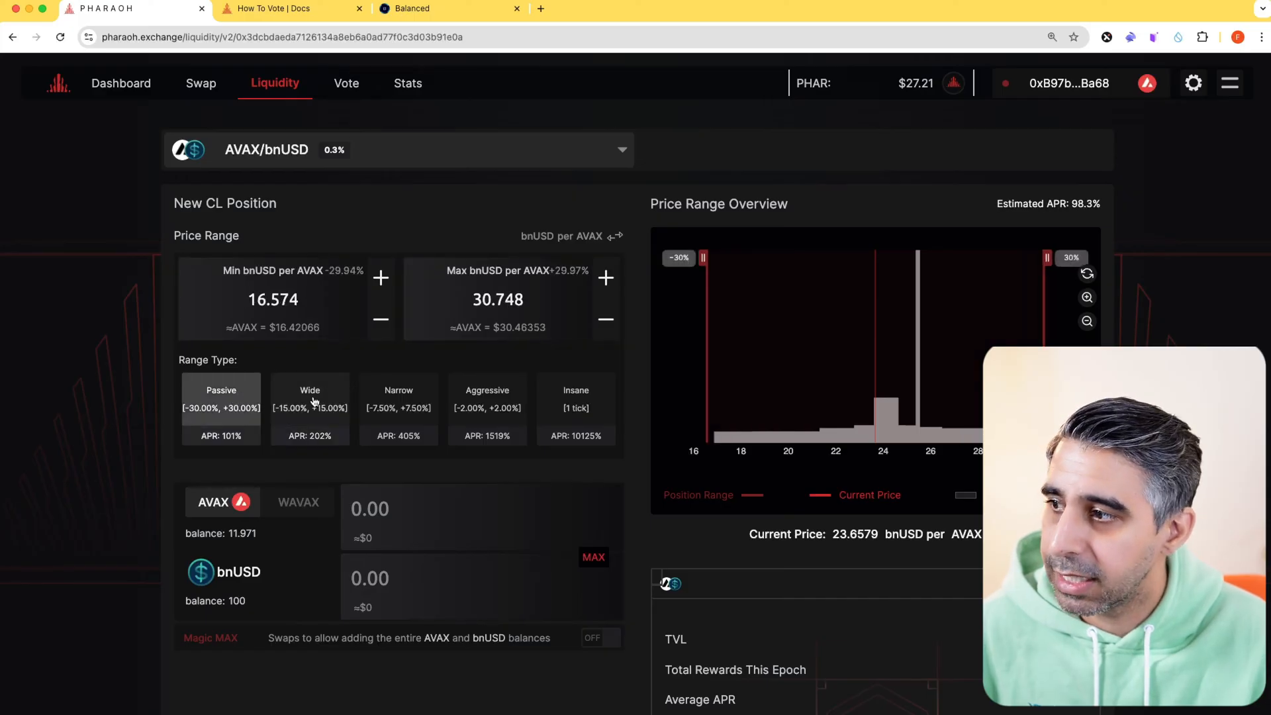
click(310, 408)
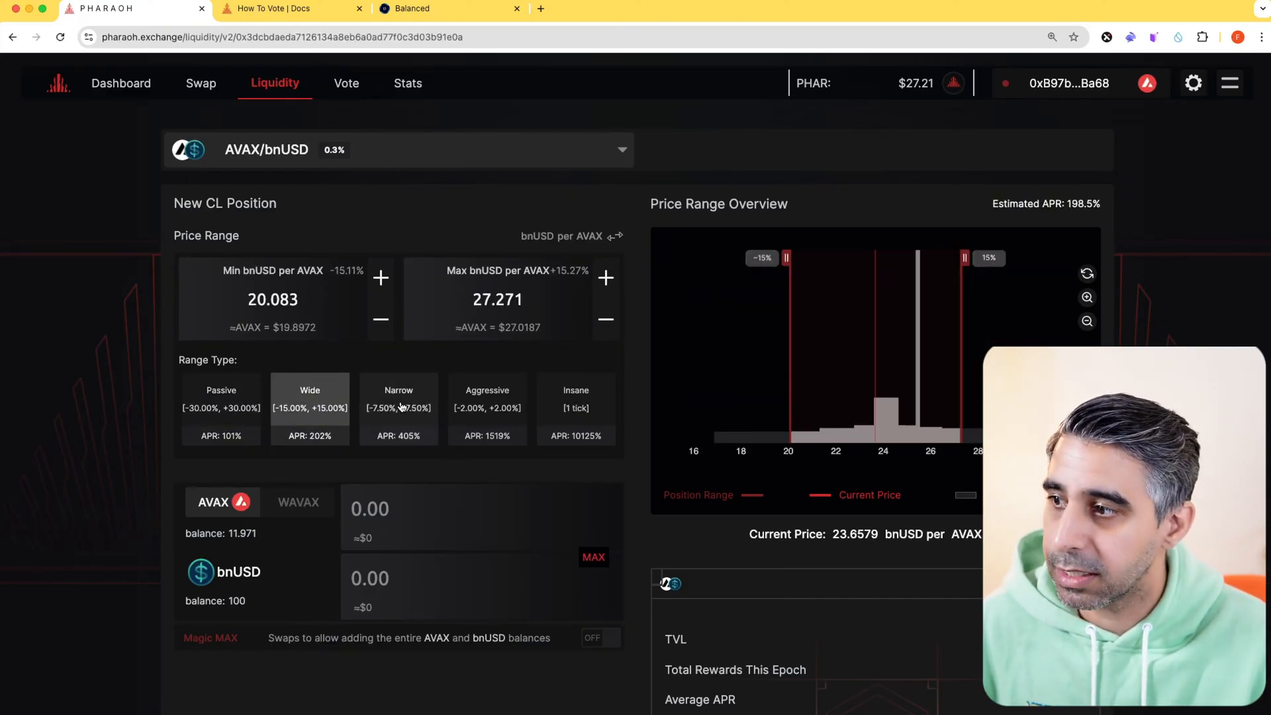
- Try Narrow, Aggressive and Insane ranges, settling on Narrow ±7.5% at 405% APR
click(399, 407)
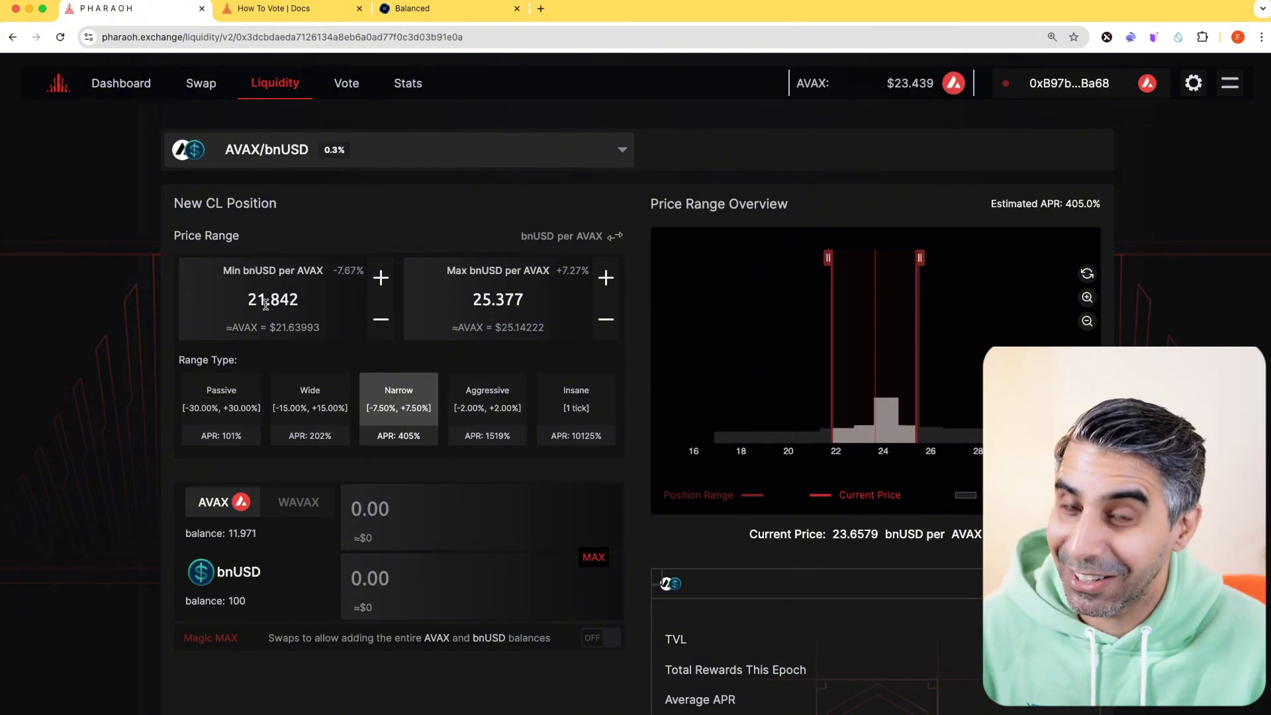
click(487, 408)
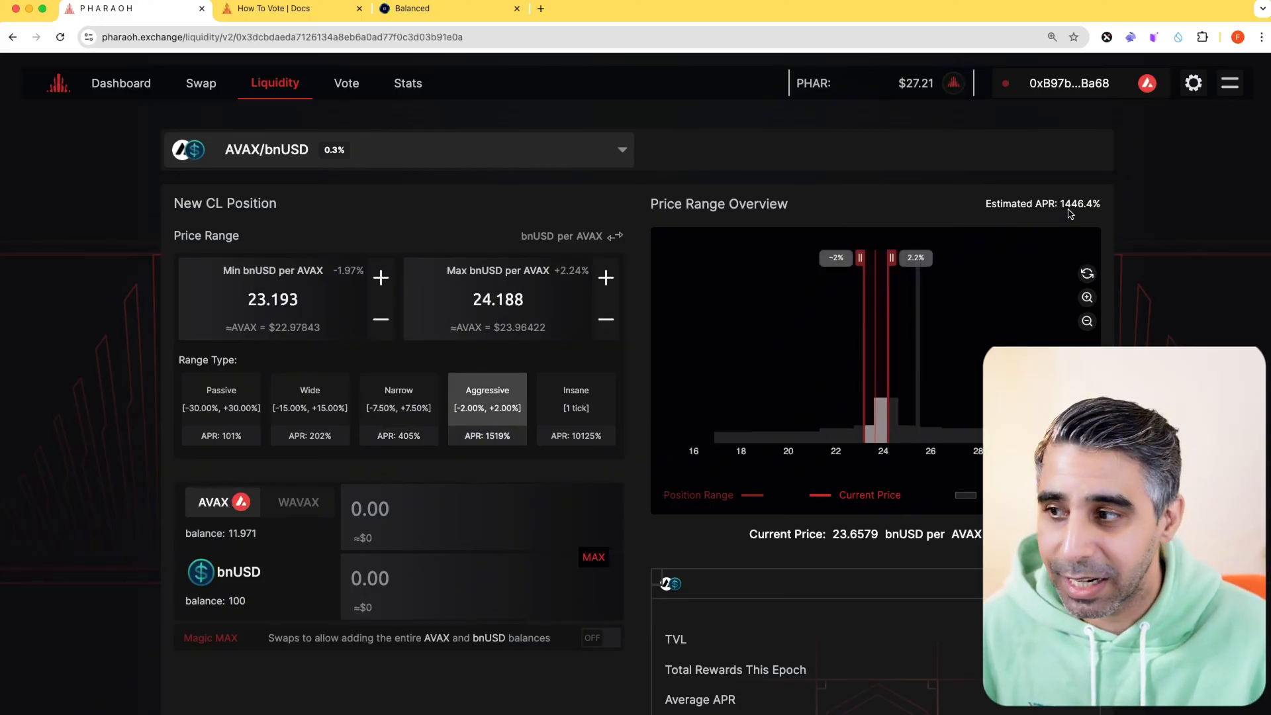
click(576, 408)
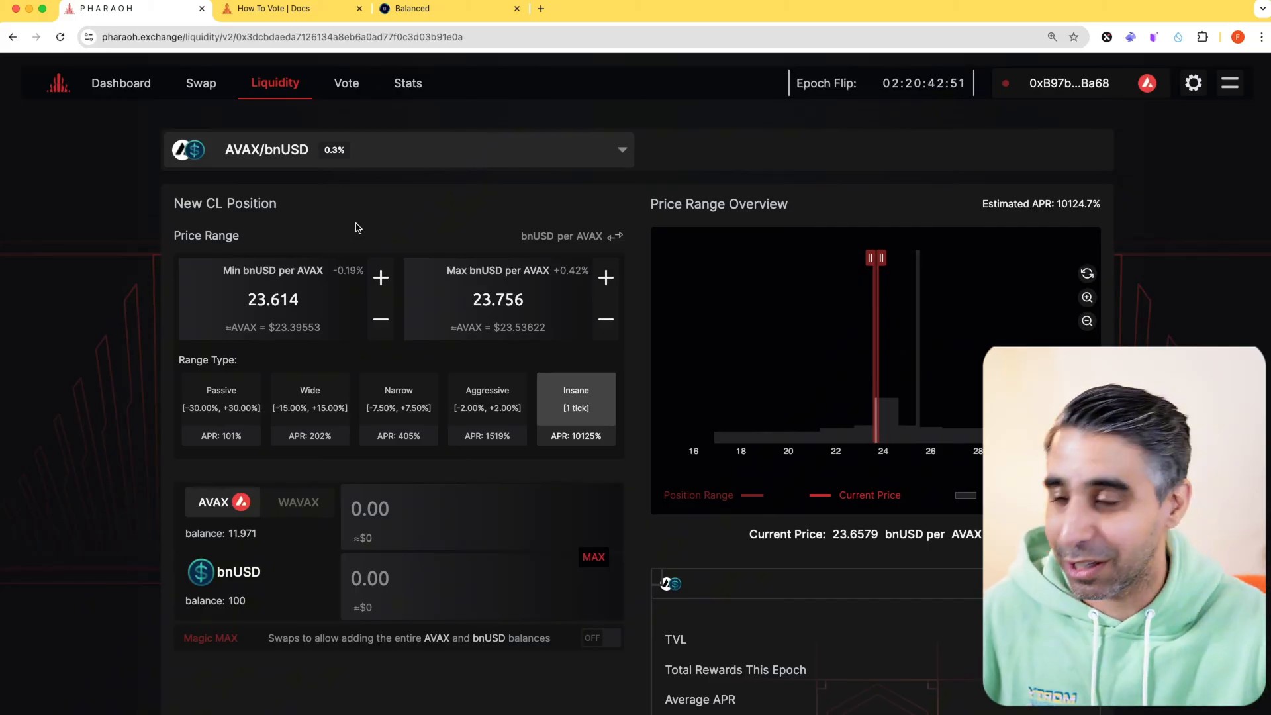
click(398, 407)
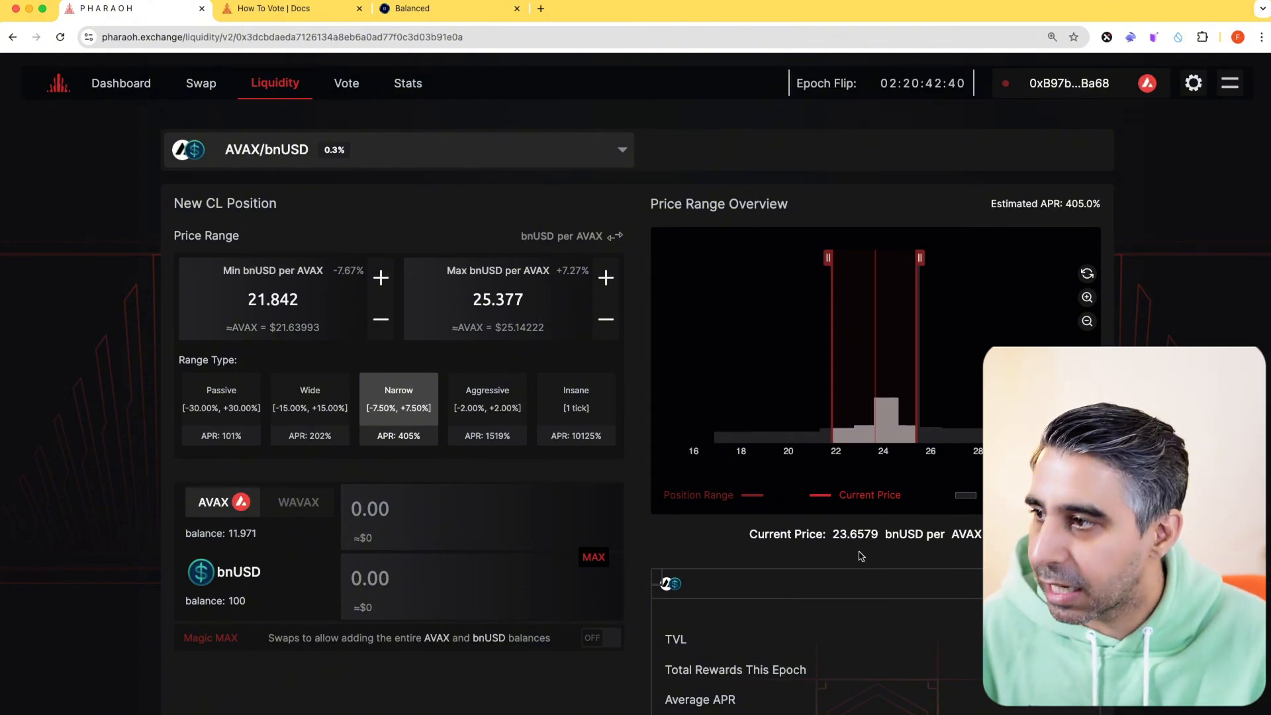
mouse_move(865, 544)
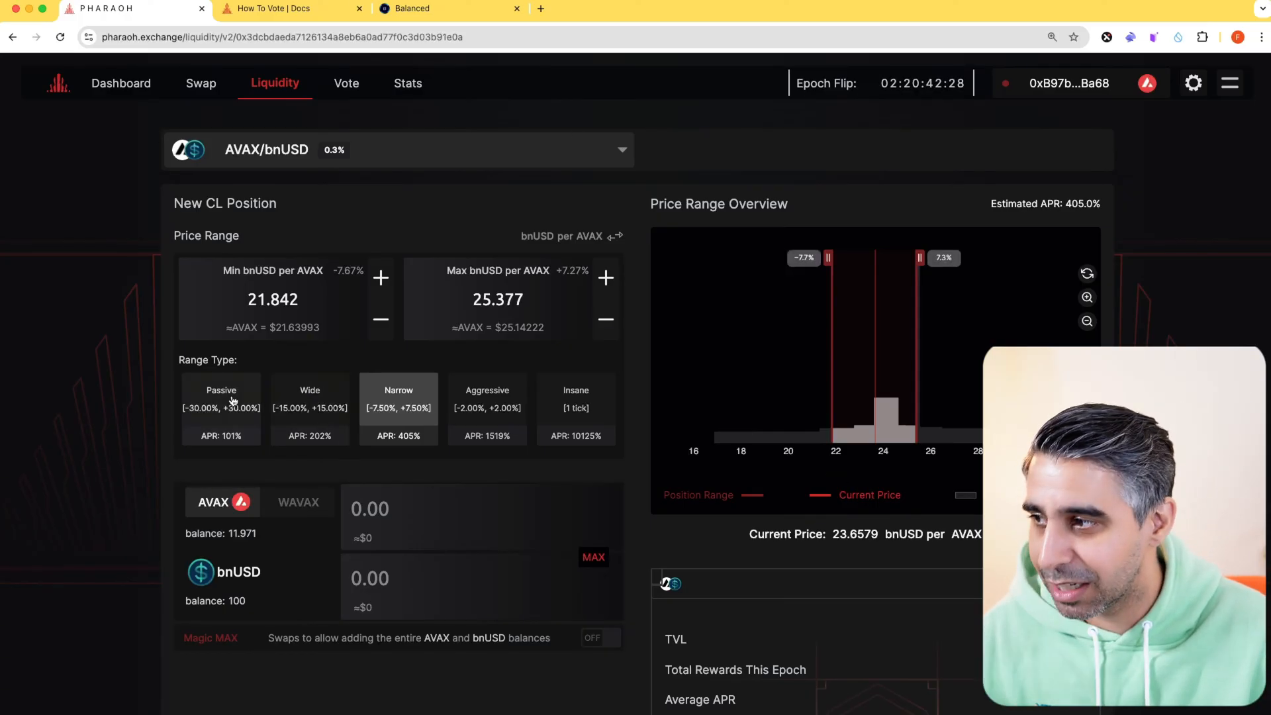
click(221, 405)
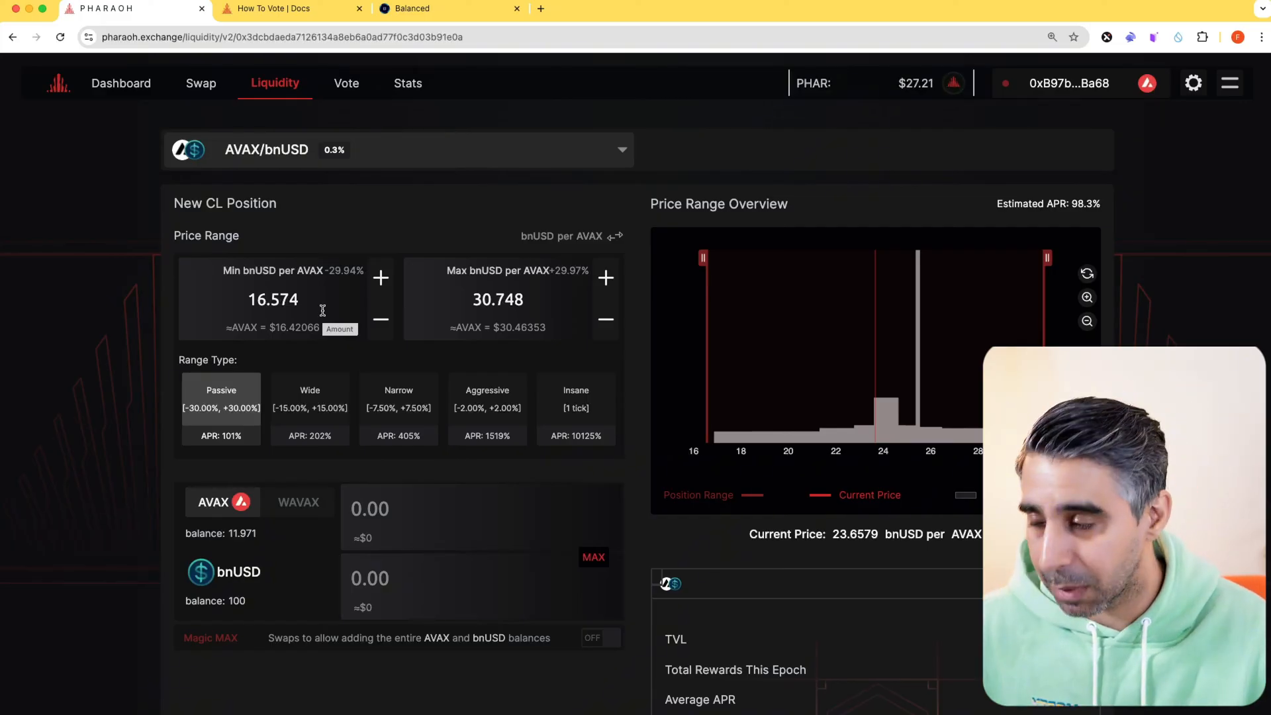
click(399, 397)
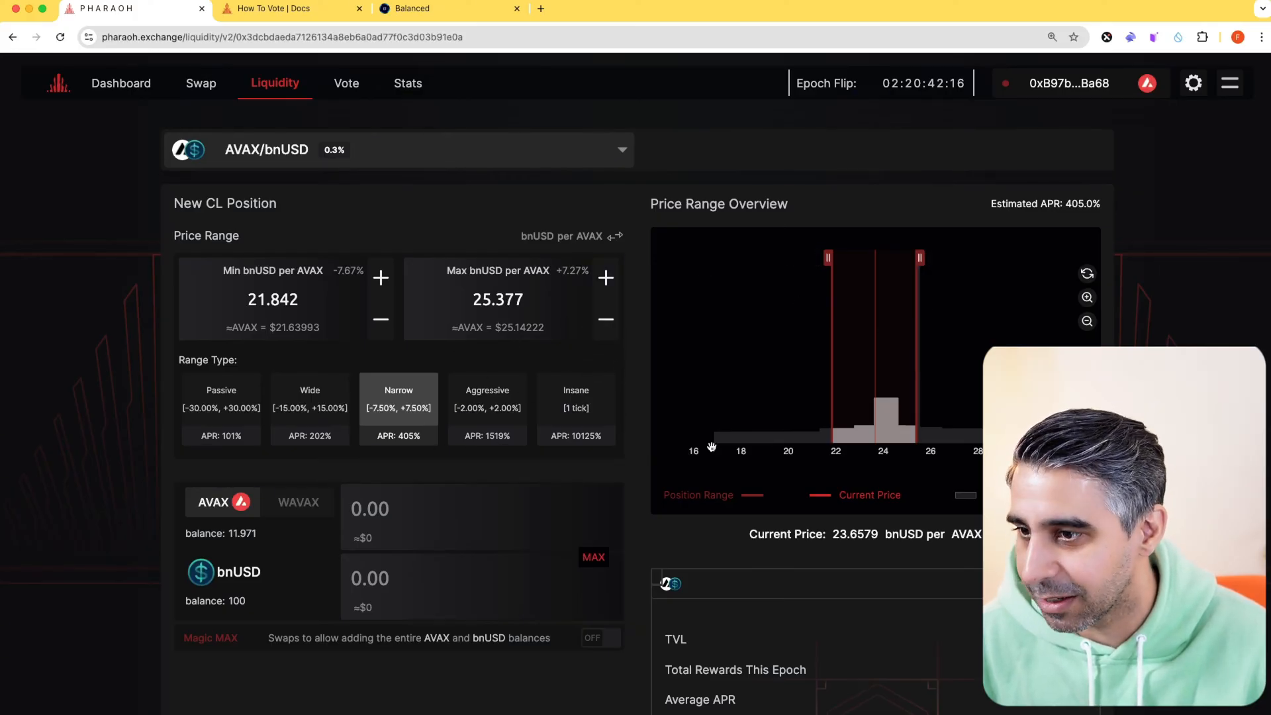
scroll(down, 3)
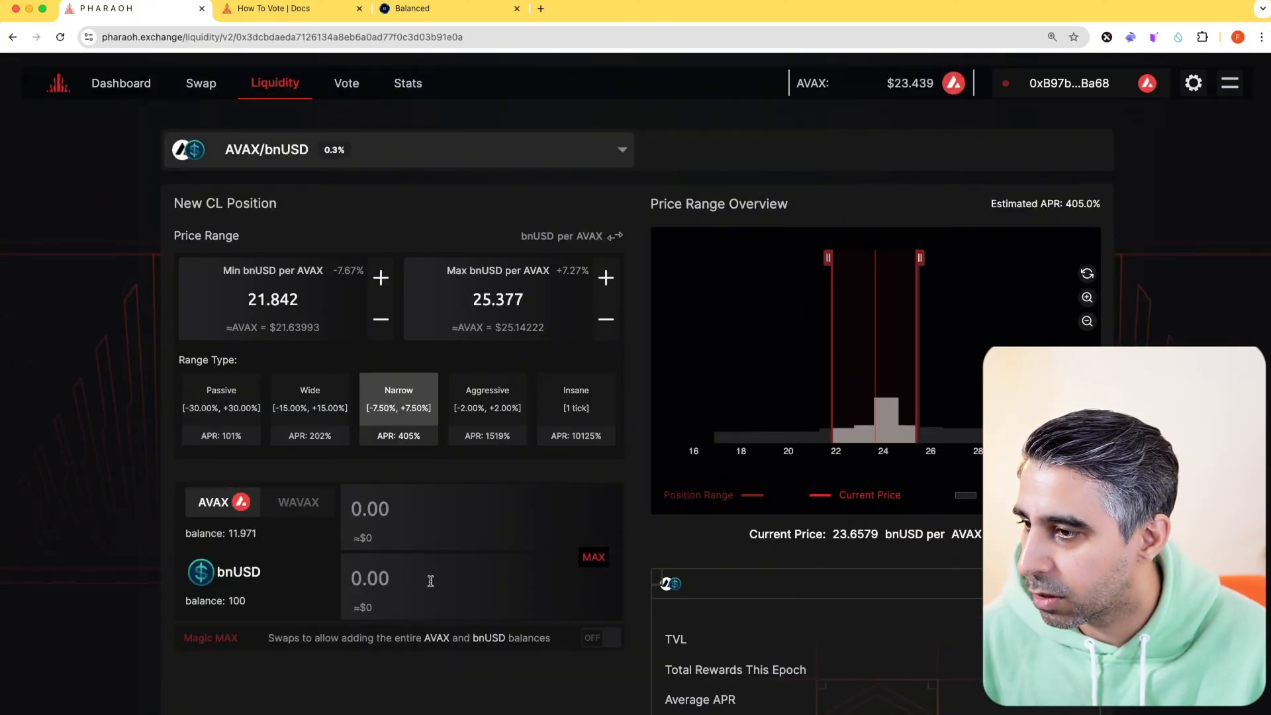
- Enter 100 bnUSD and compare Wide and Narrow, landing on Aggressive ±2% with ~4.71 AVAX
text(100)
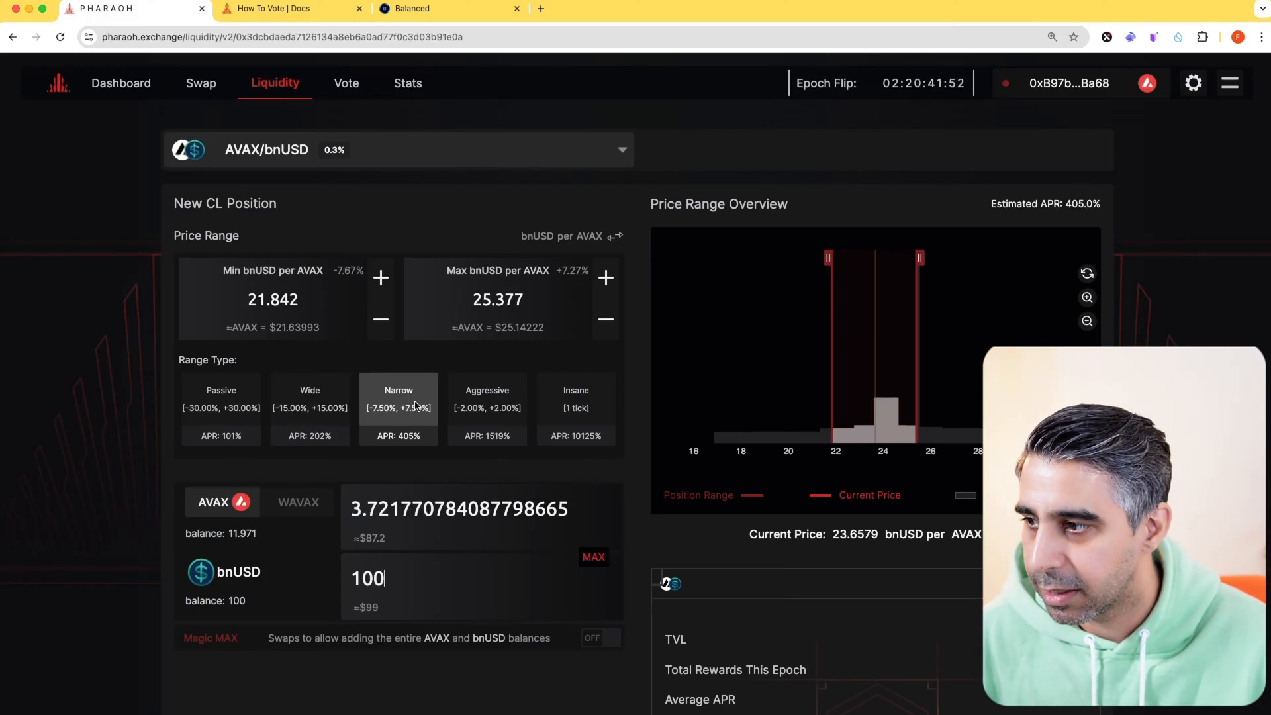
click(310, 409)
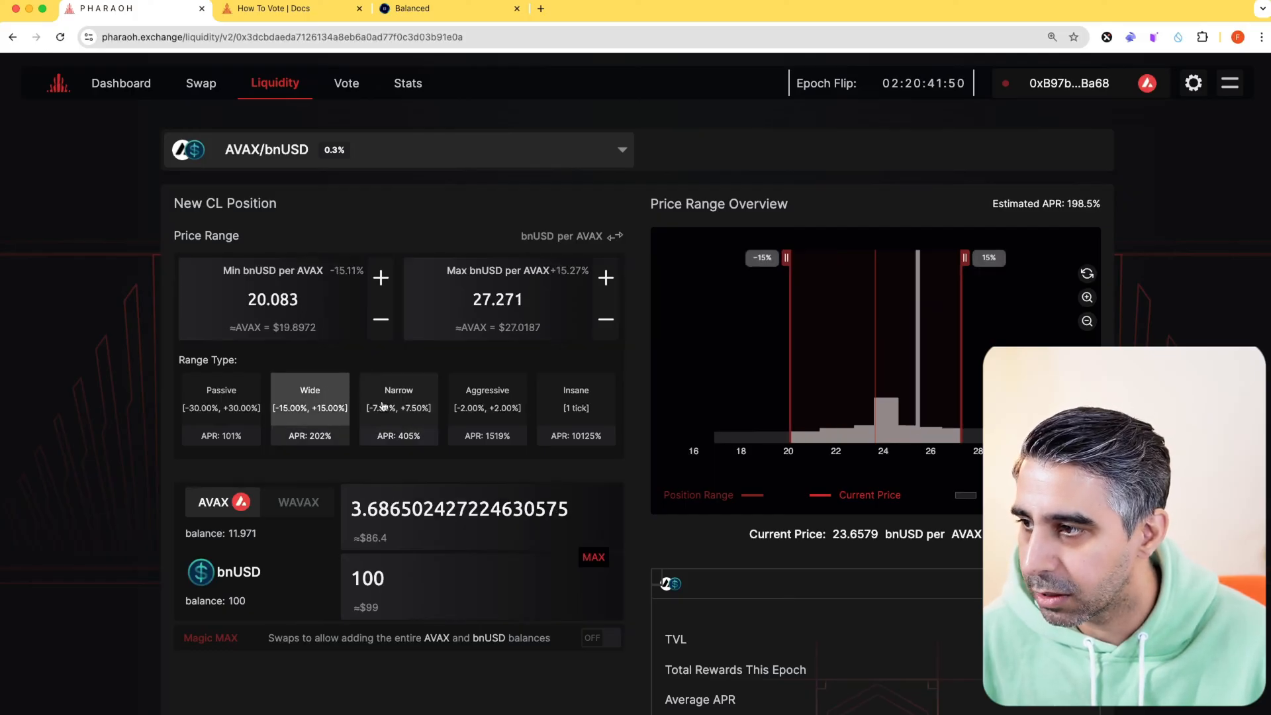
click(399, 408)
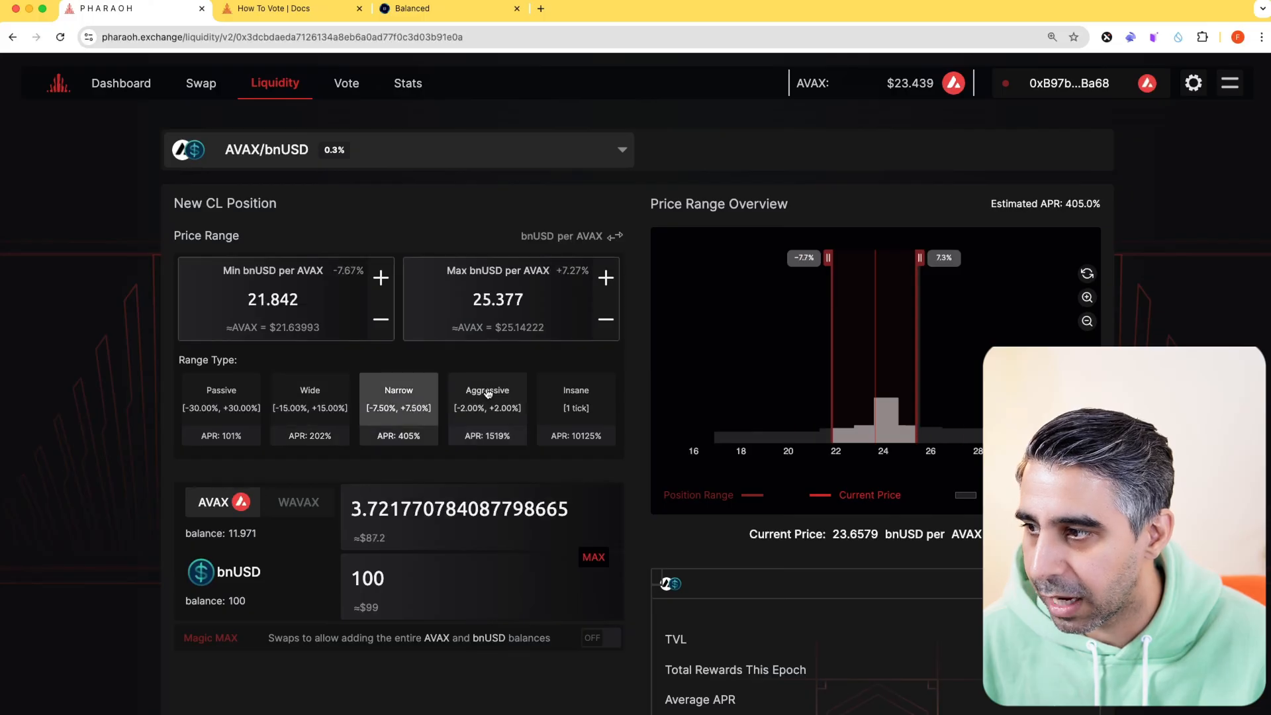
click(488, 409)
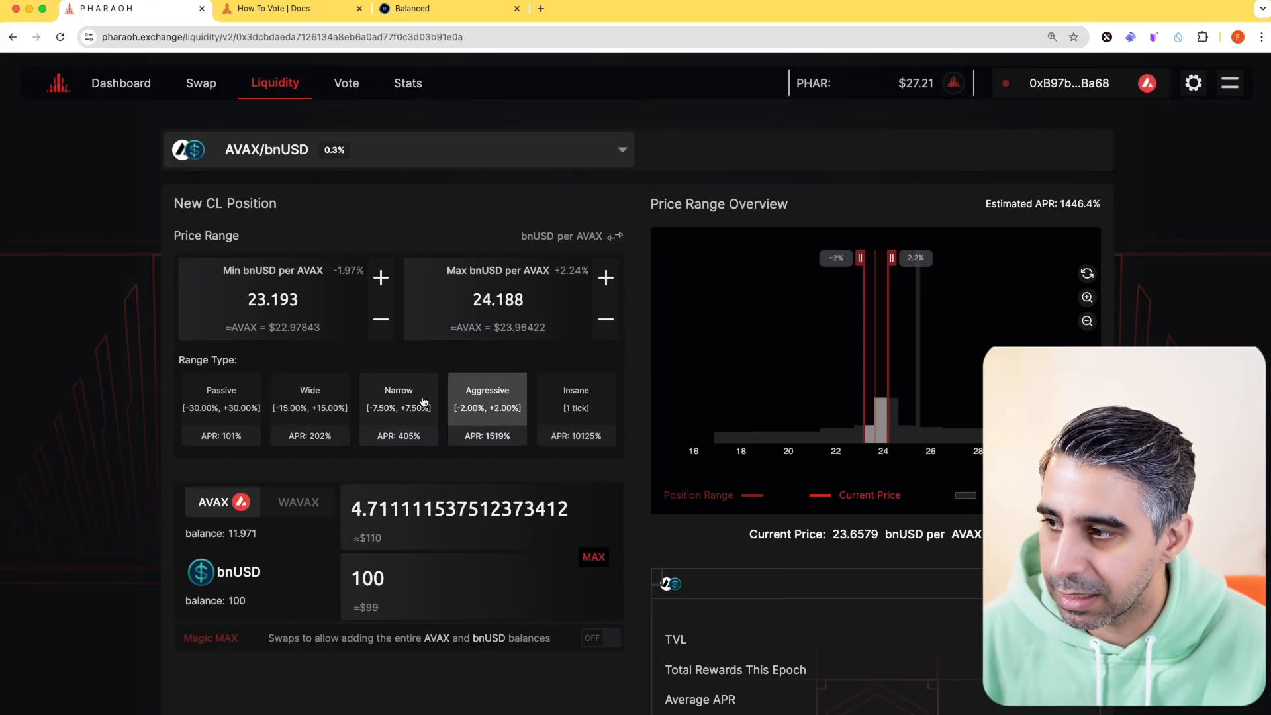
- Compare Passive, Wide and Aggressive, then settle on Narrow ±7.5% pairing ~3.72 AVAX
click(398, 408)
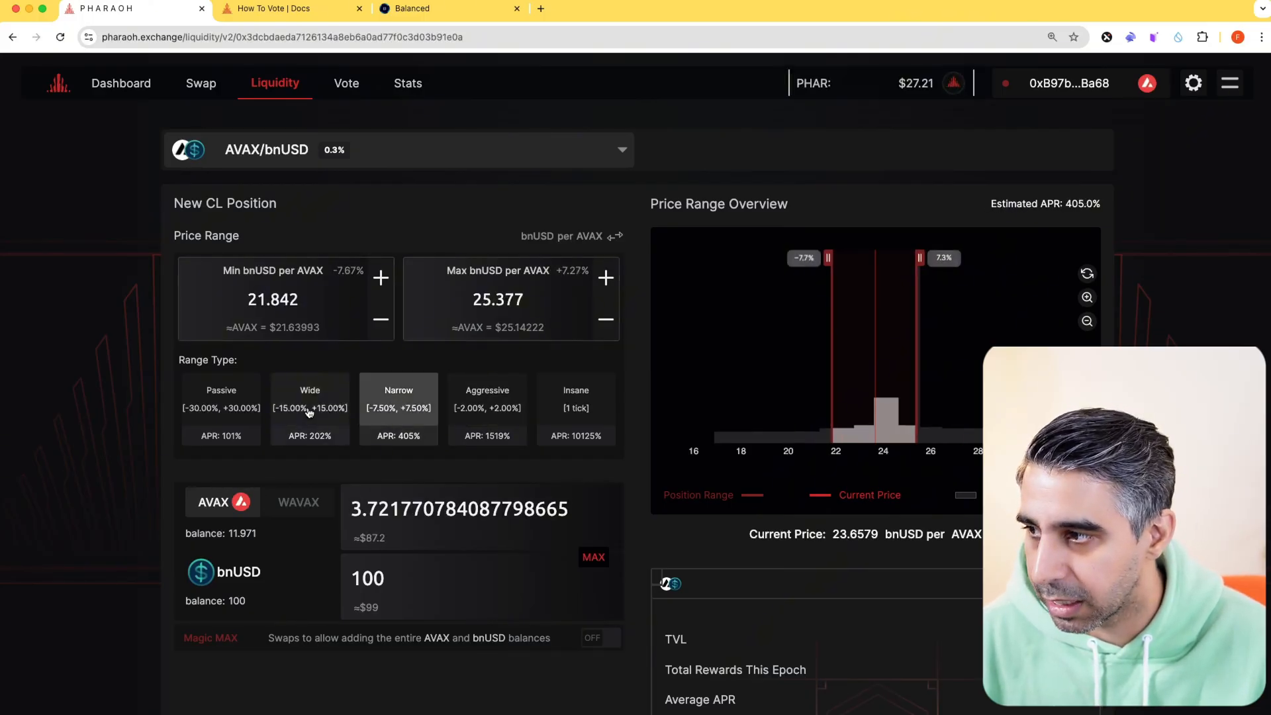
click(221, 407)
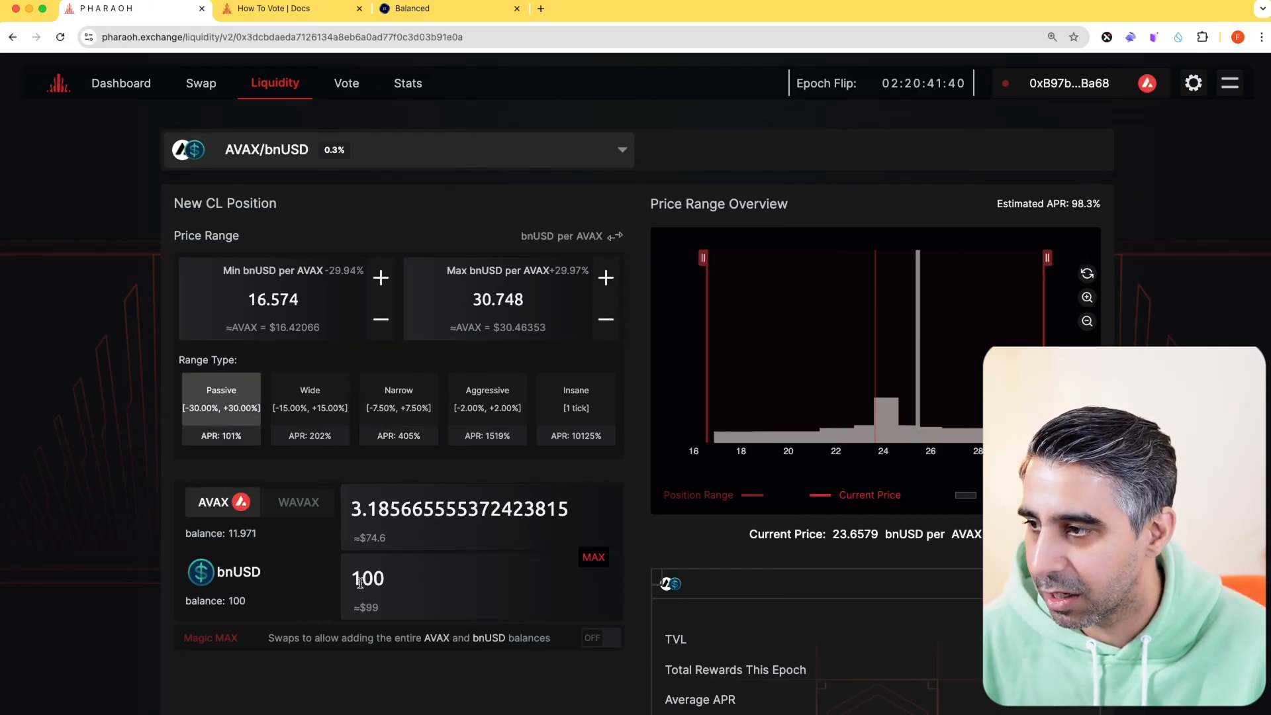
click(309, 410)
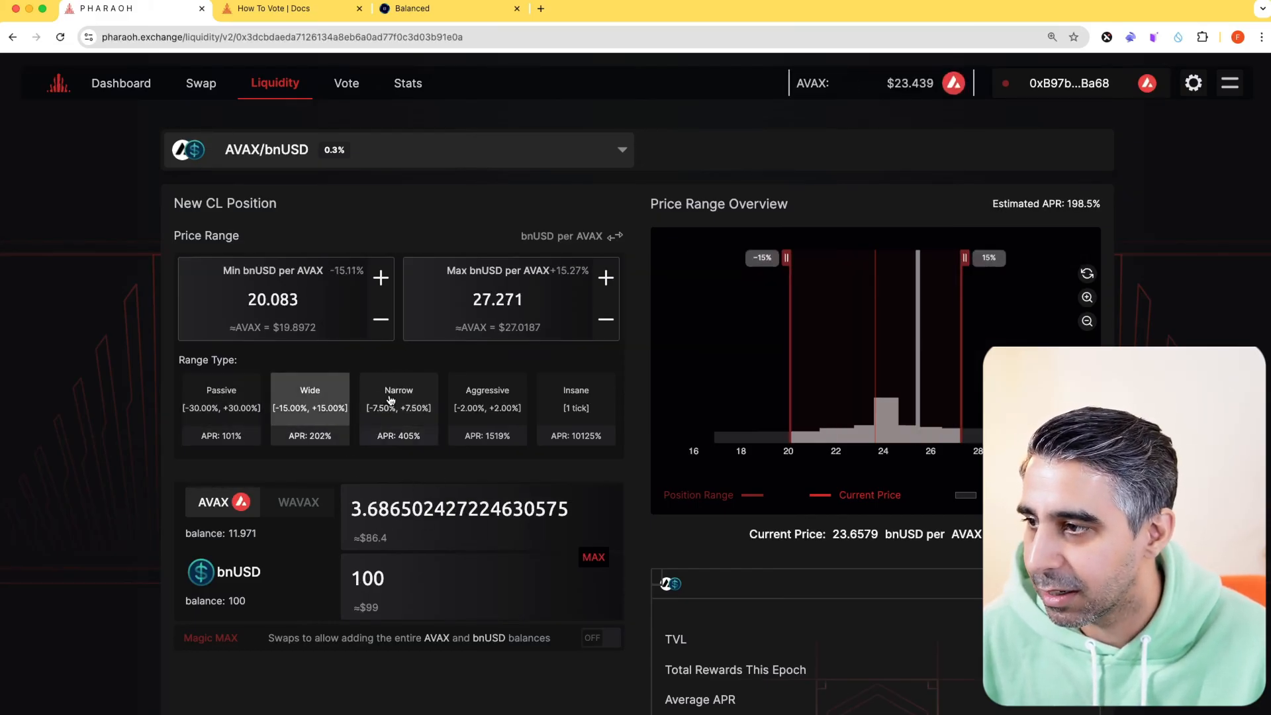
click(485, 407)
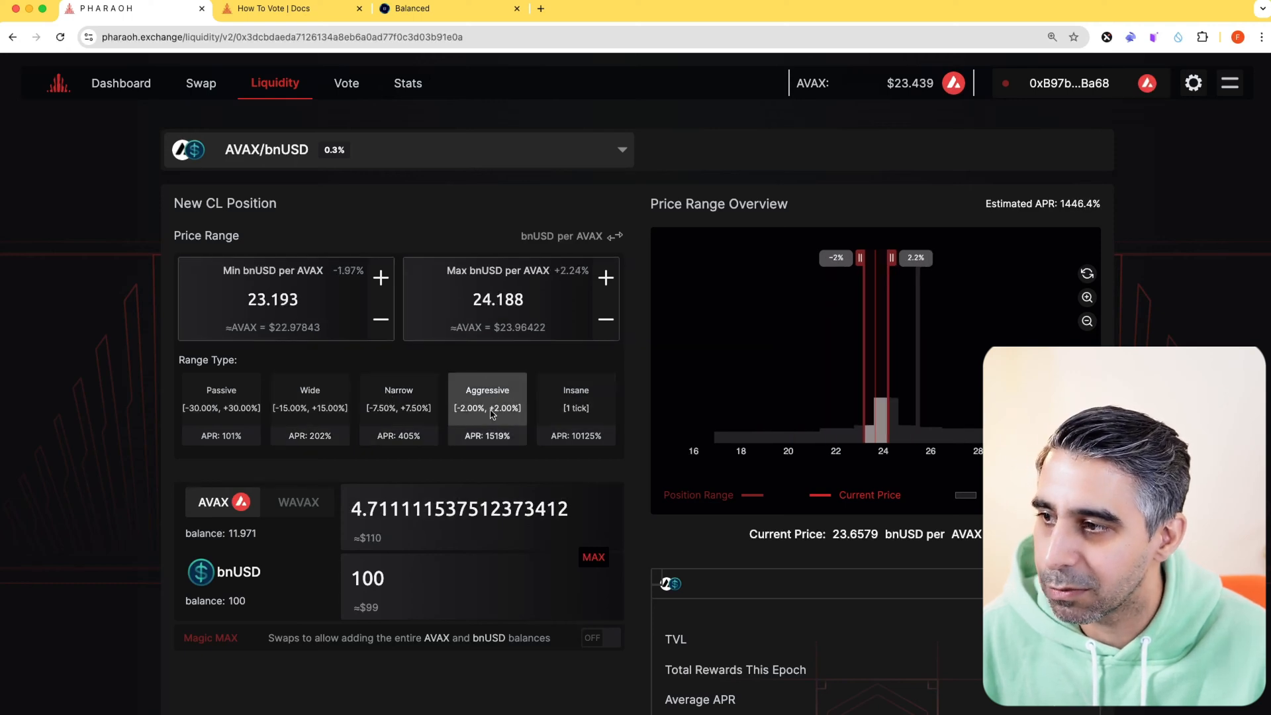
click(399, 407)
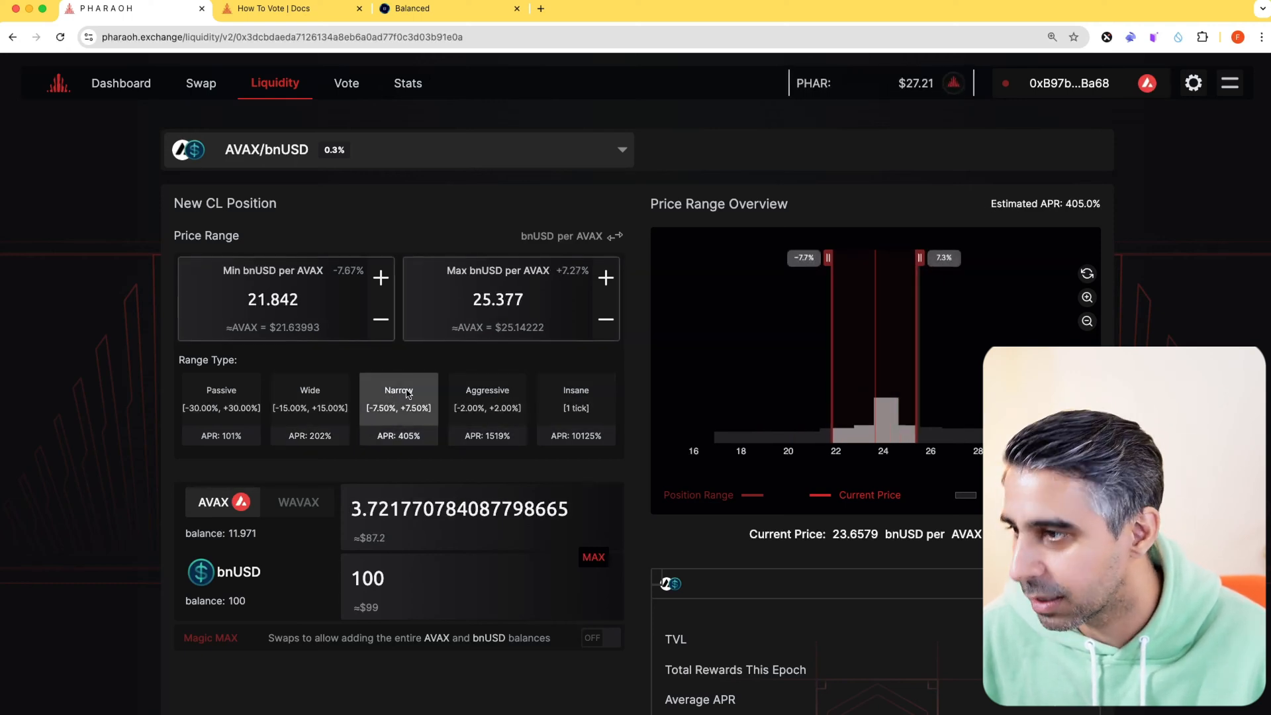
scroll(down, 3)
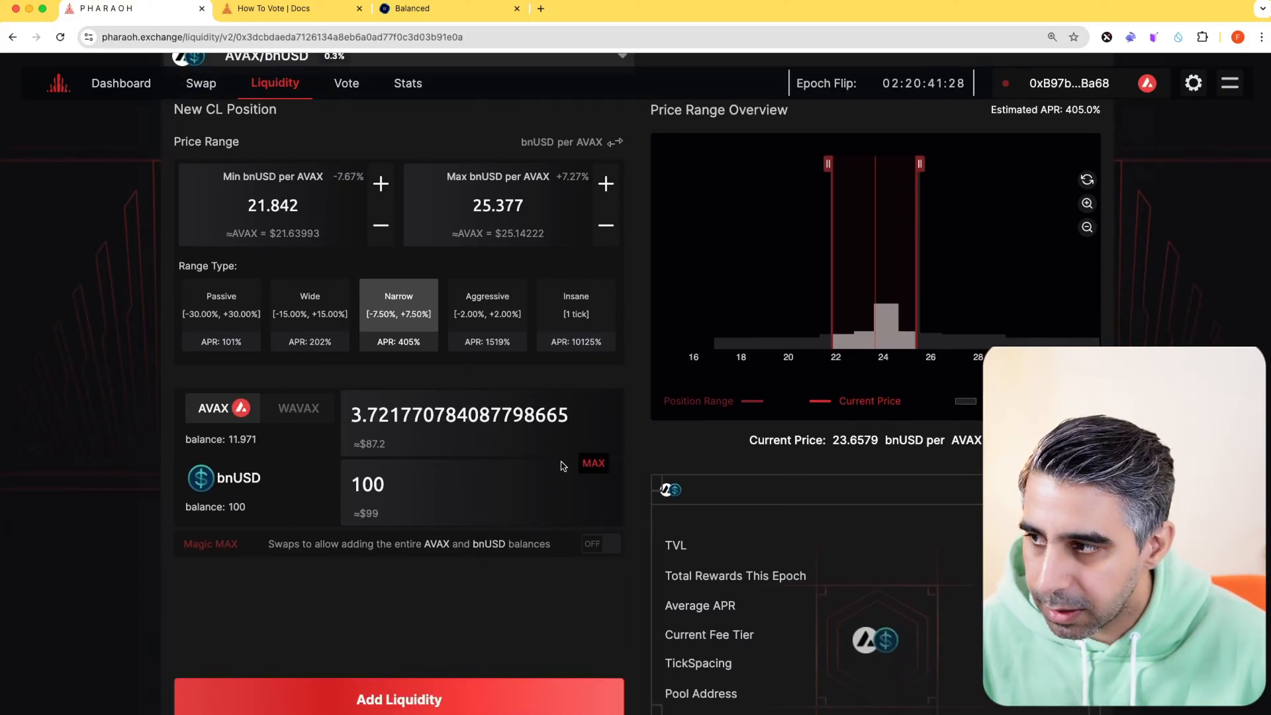
mouse_move(315, 470)
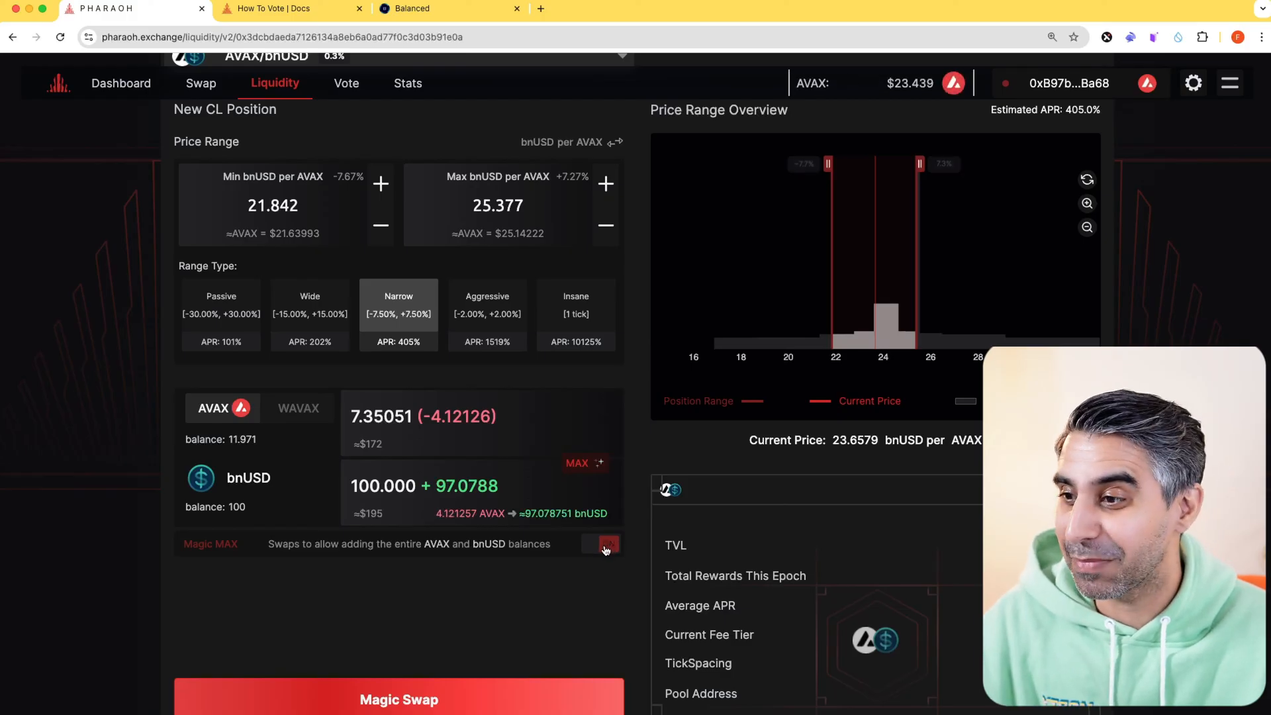
click(602, 548)
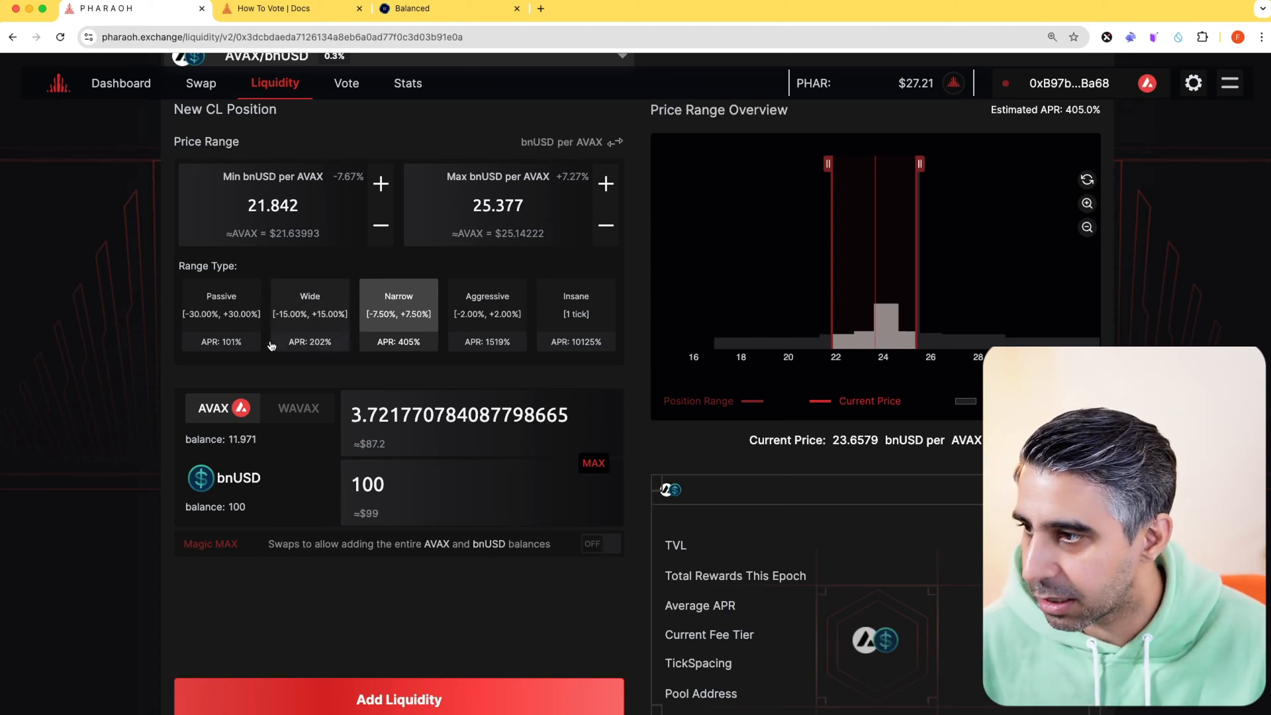
scroll(down, 3)
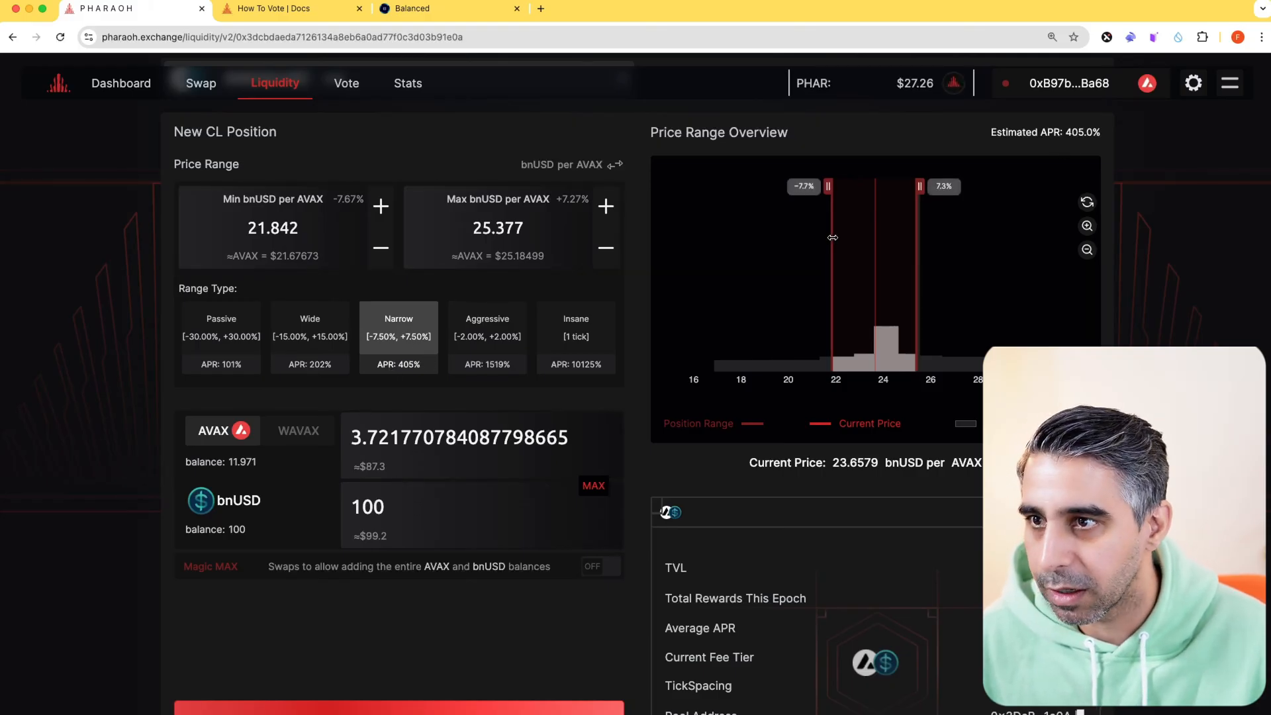
drag(827, 186, 757, 186)
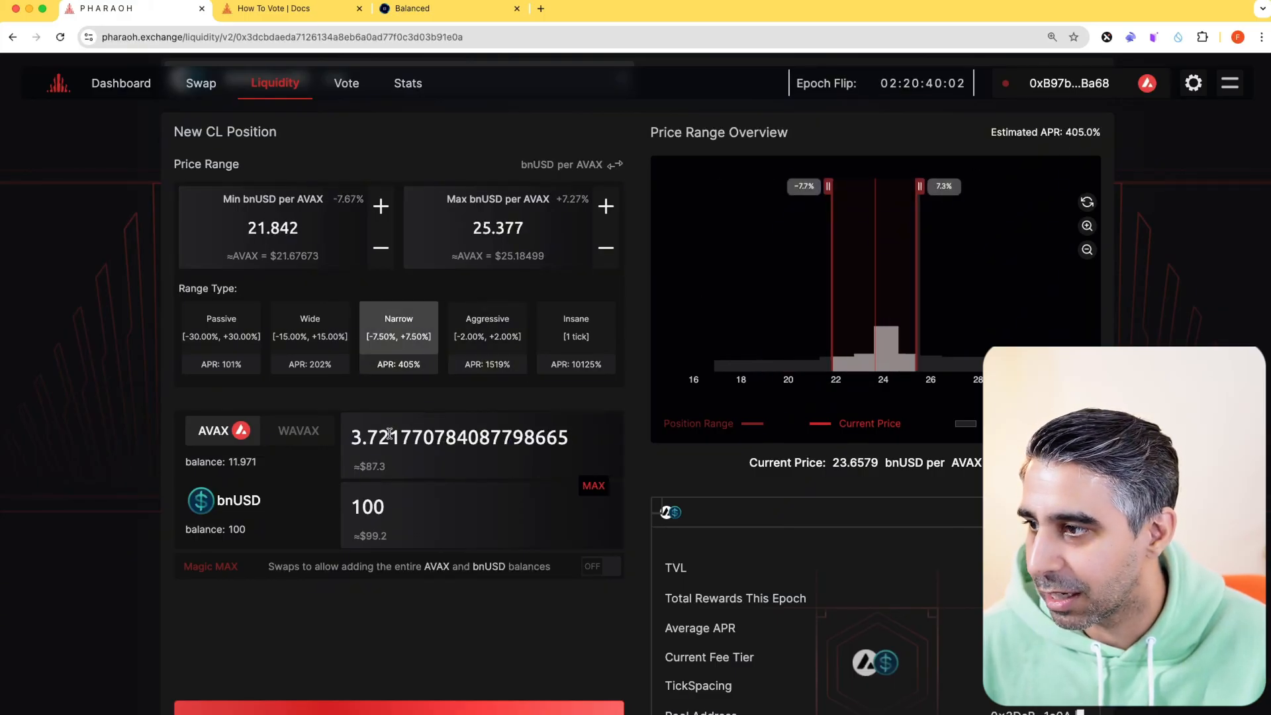
- Approve bnUSD, confirm the AVAX/bnUSD deposit, and go to the dashboard position
click(399, 610)
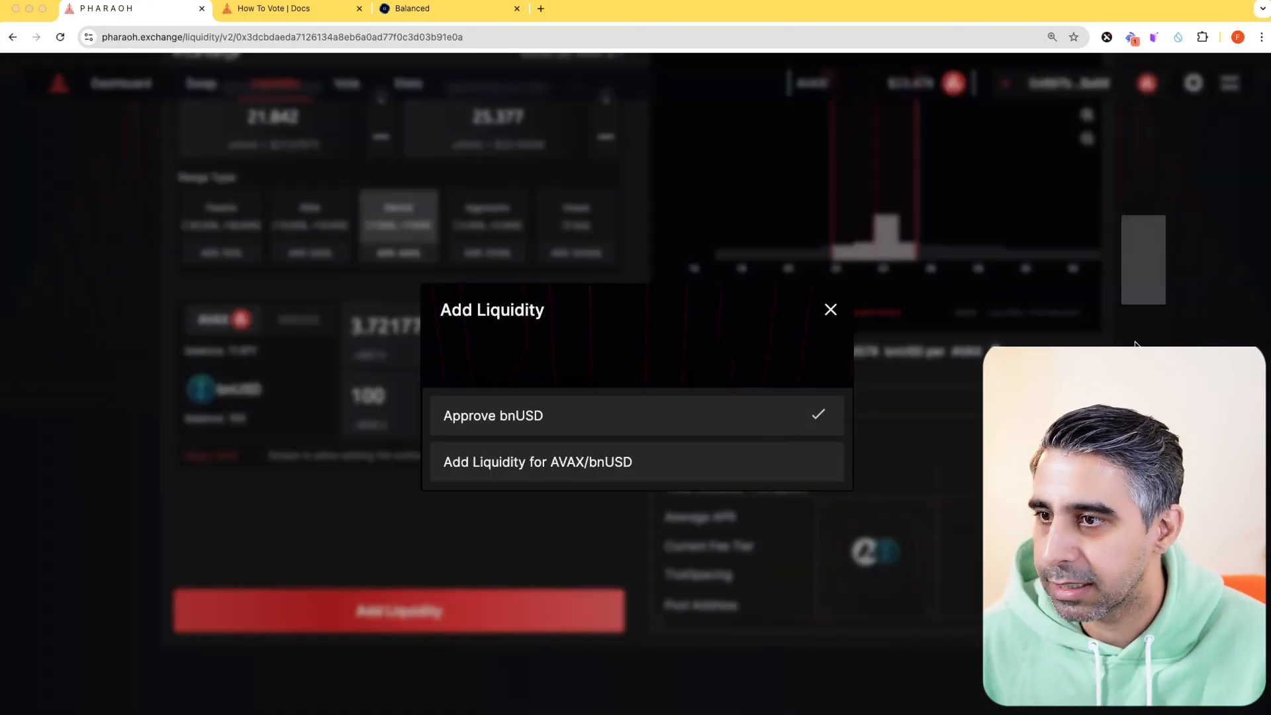
click(492, 415)
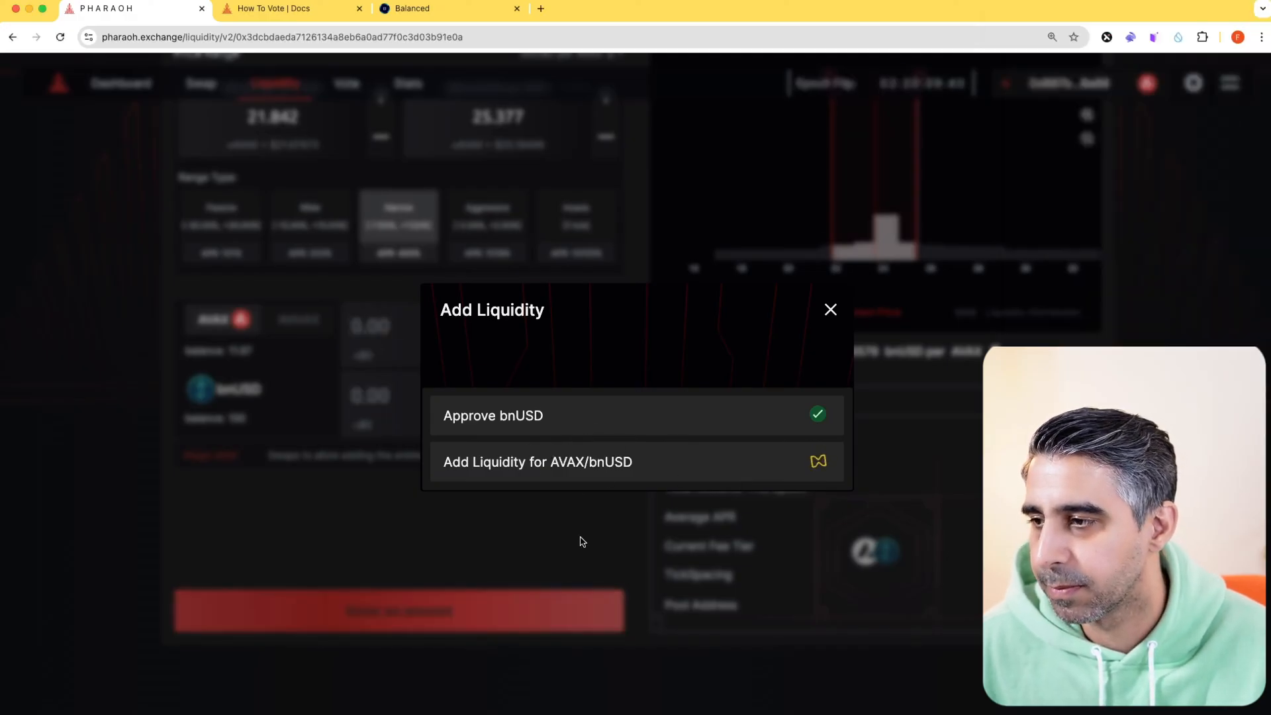
click(538, 462)
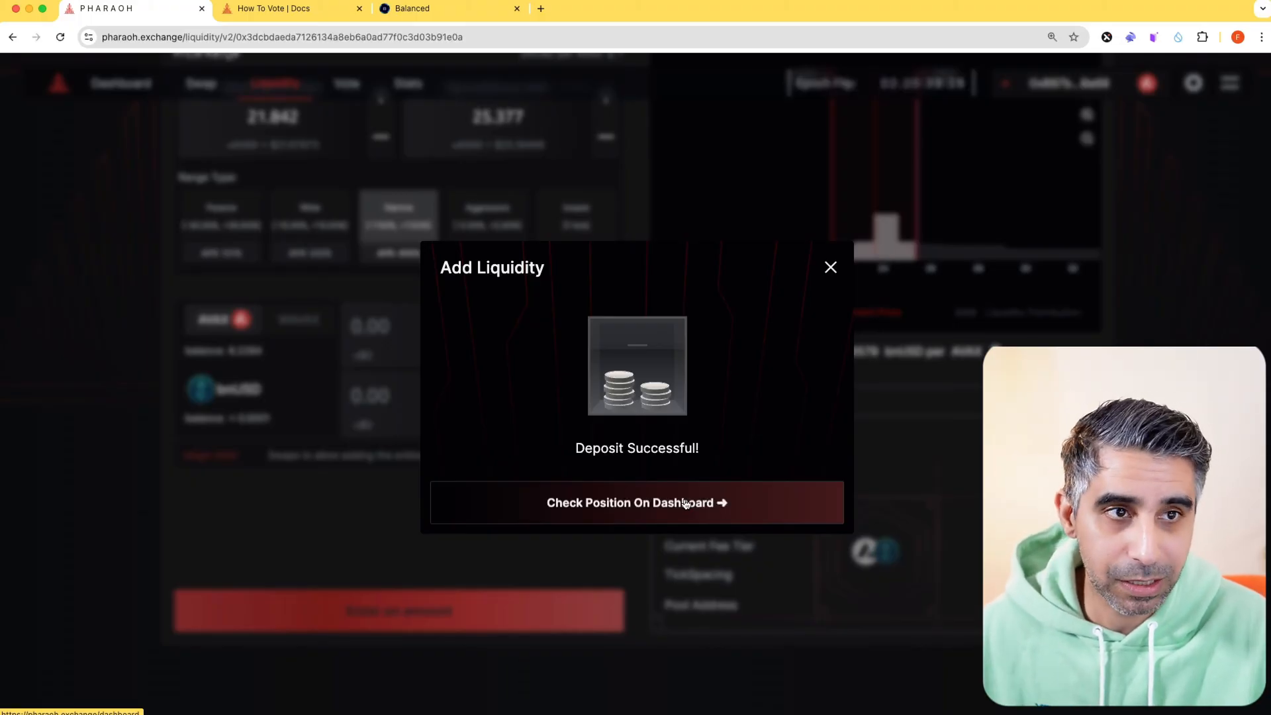
click(636, 503)
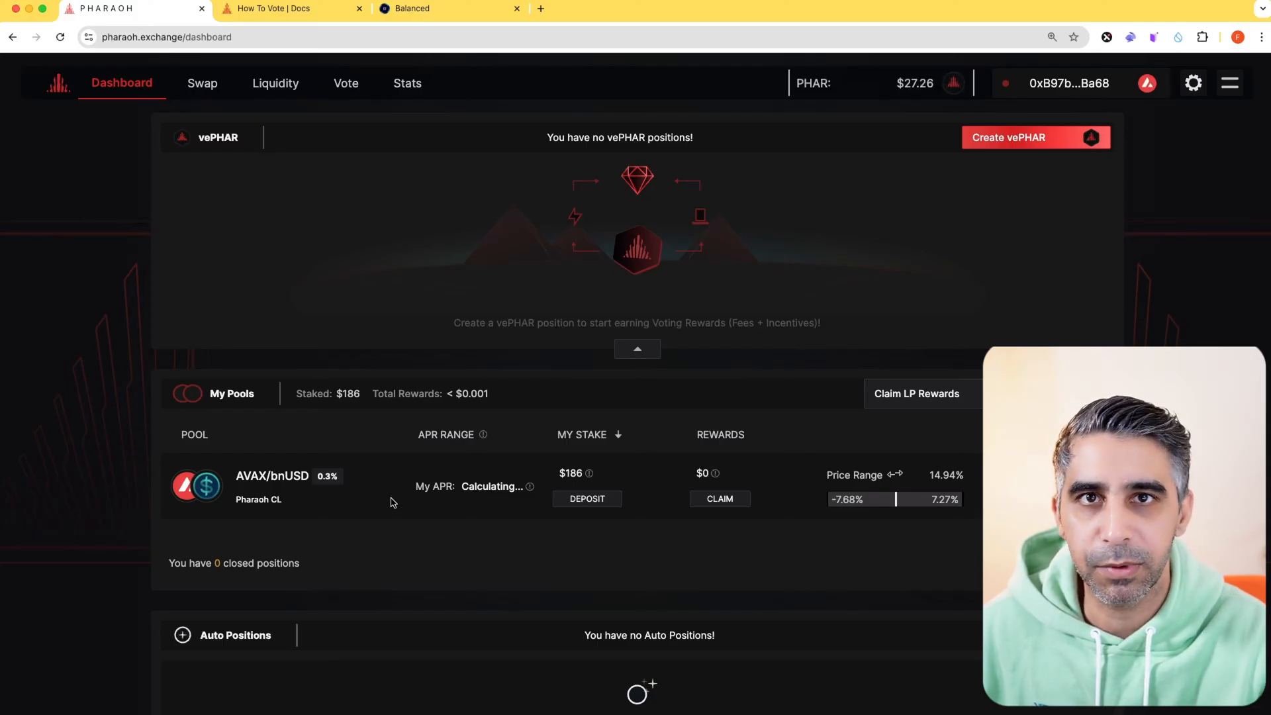
mouse_move(312, 348)
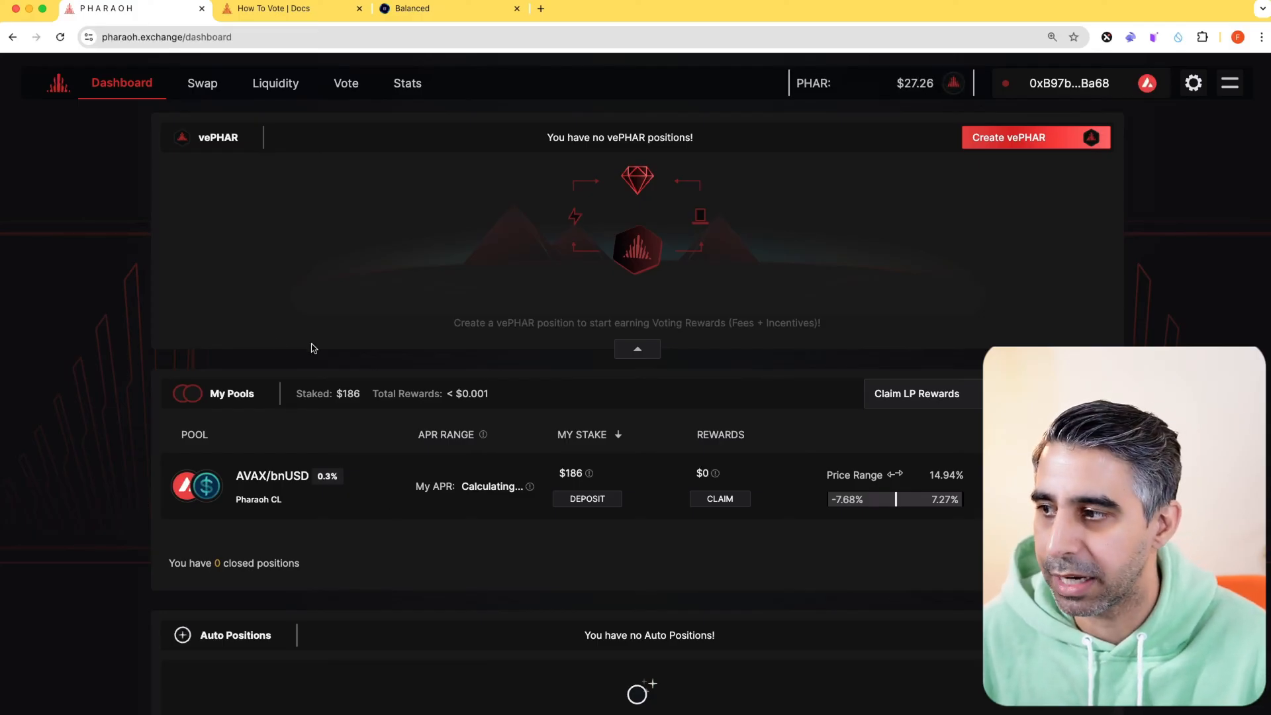
- Filter the pools with 'bt' and start an automated BTC.b/AVAX position
click(275, 82)
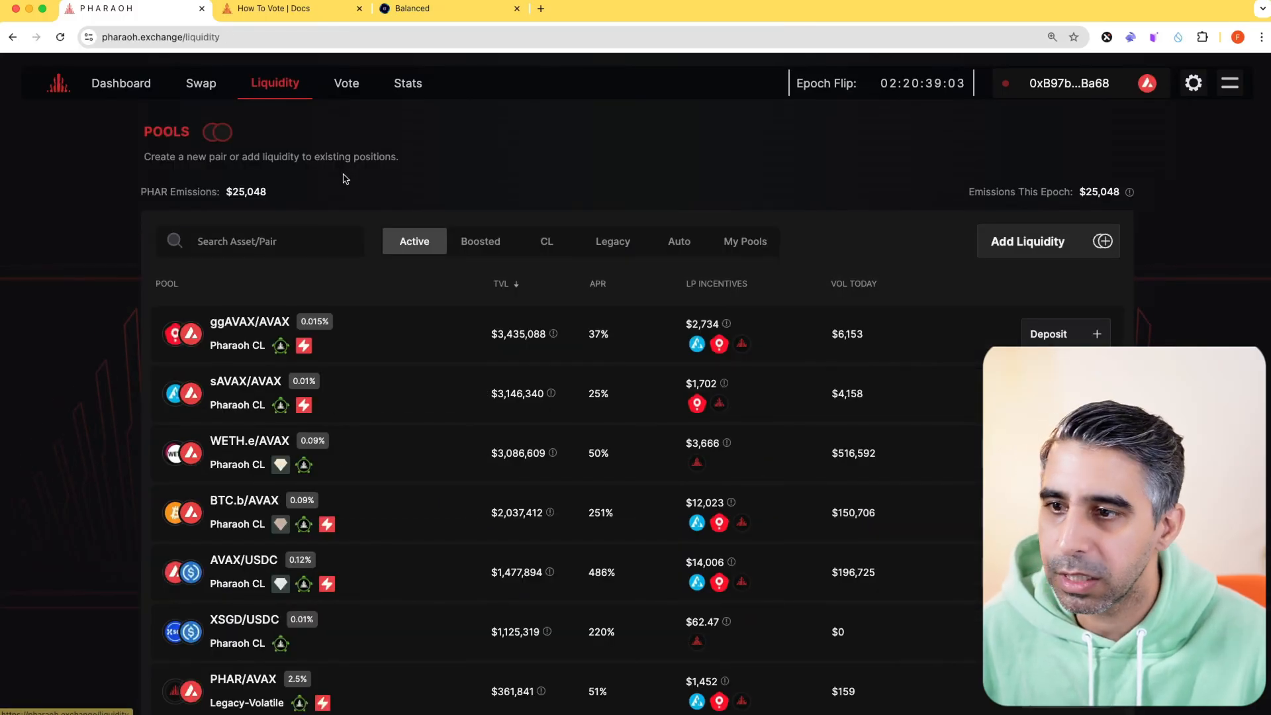
mouse_move(662, 280)
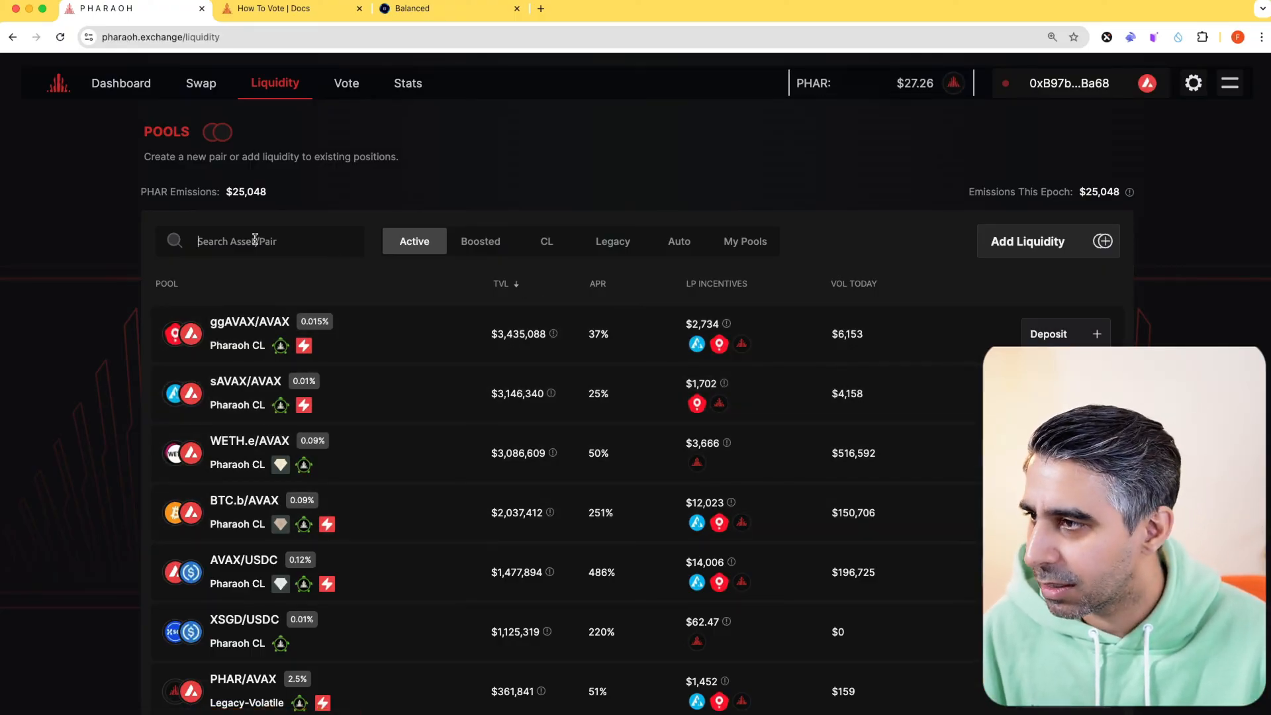
text(bt)
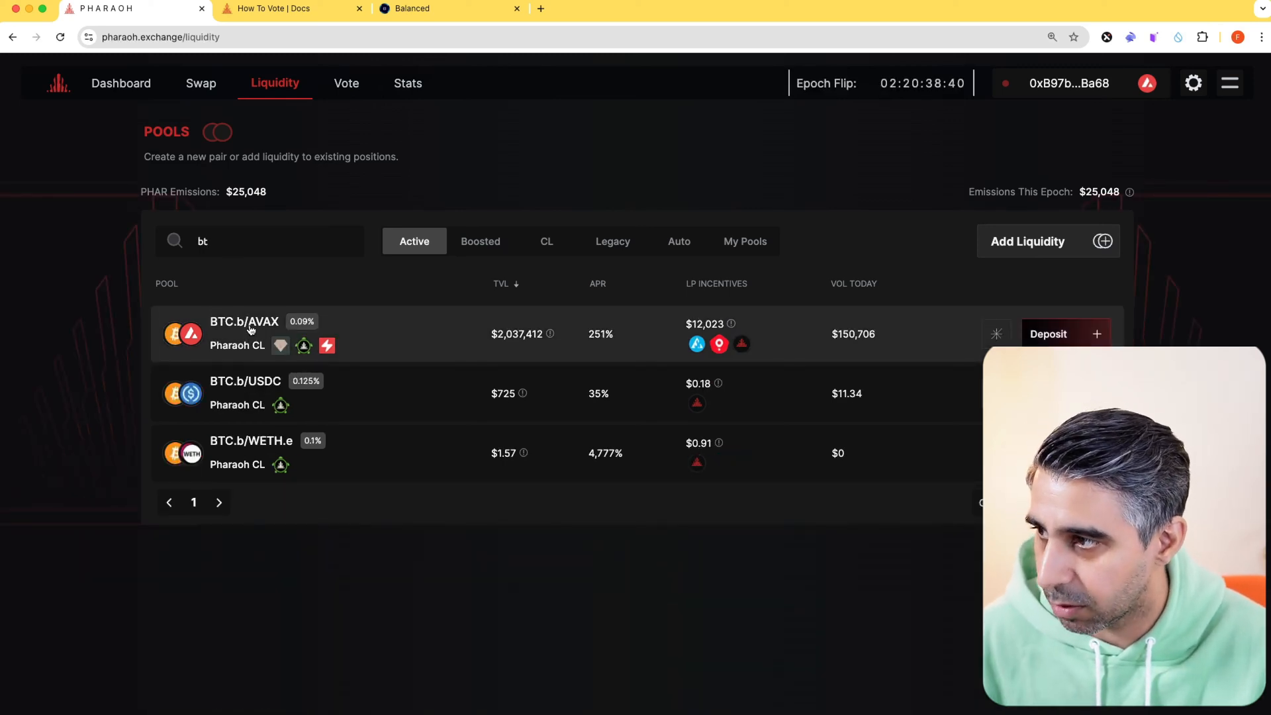
mouse_move(600, 334)
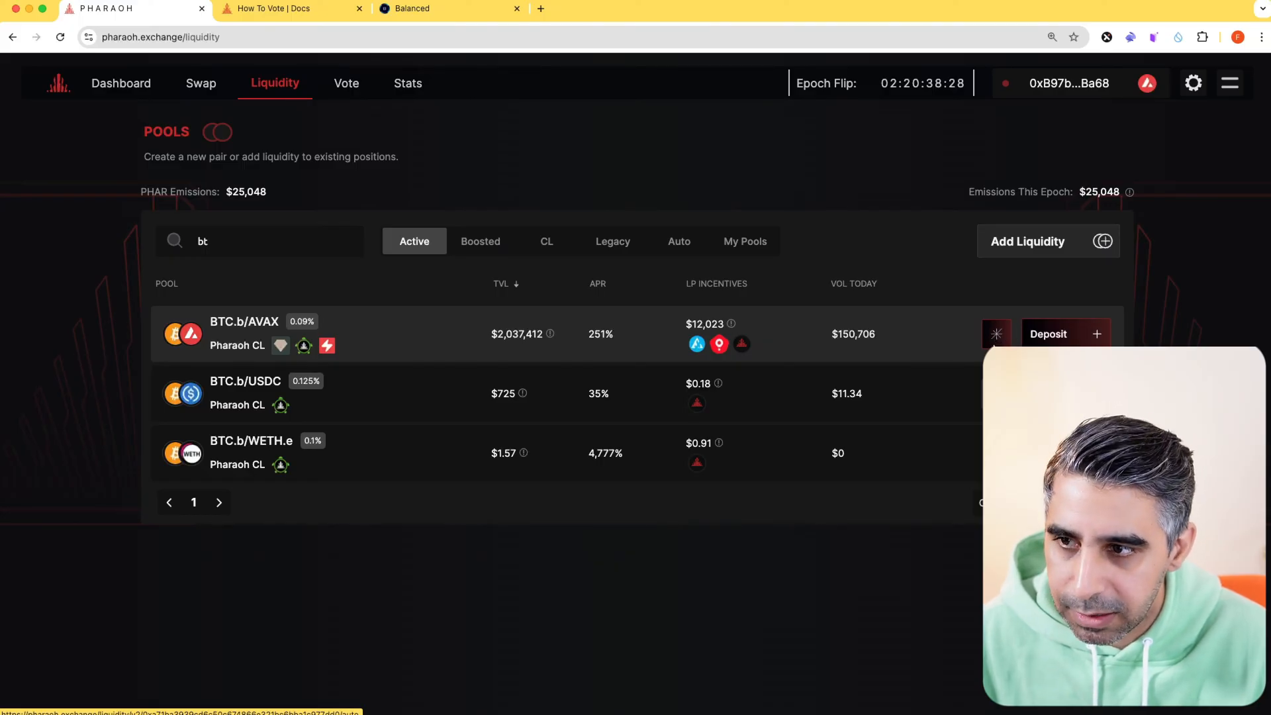
click(1049, 334)
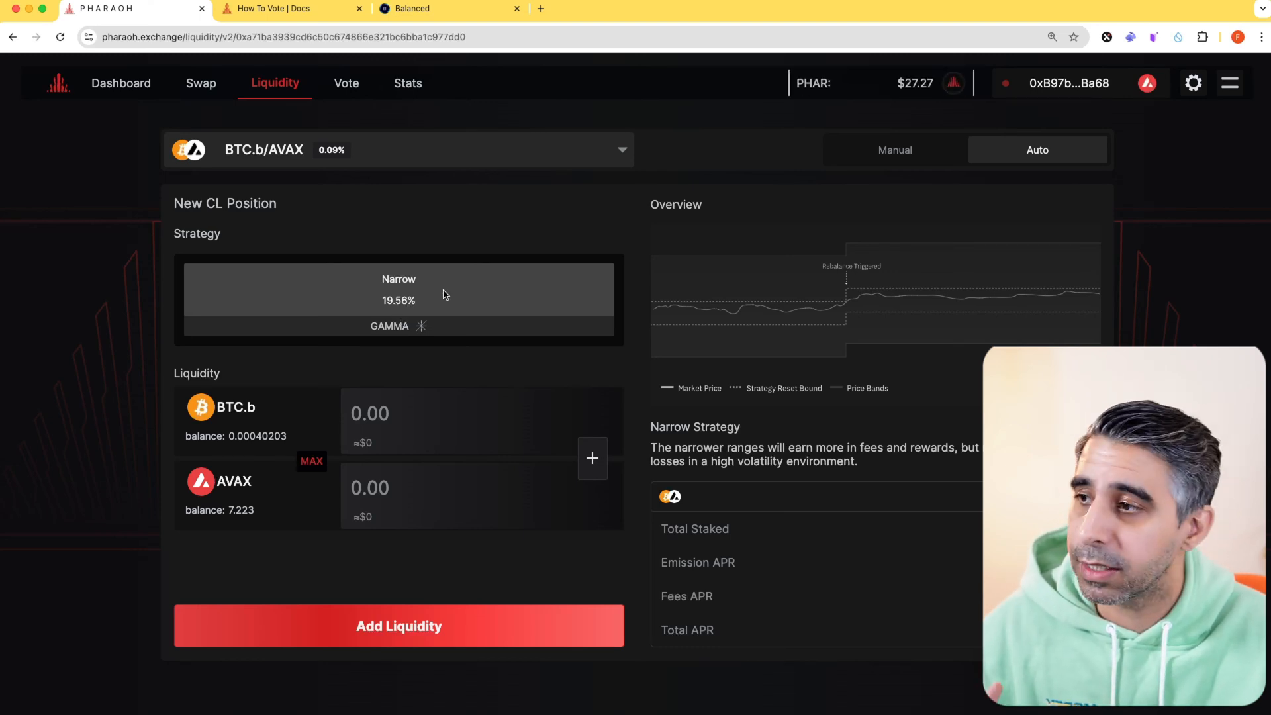
mouse_move(428, 299)
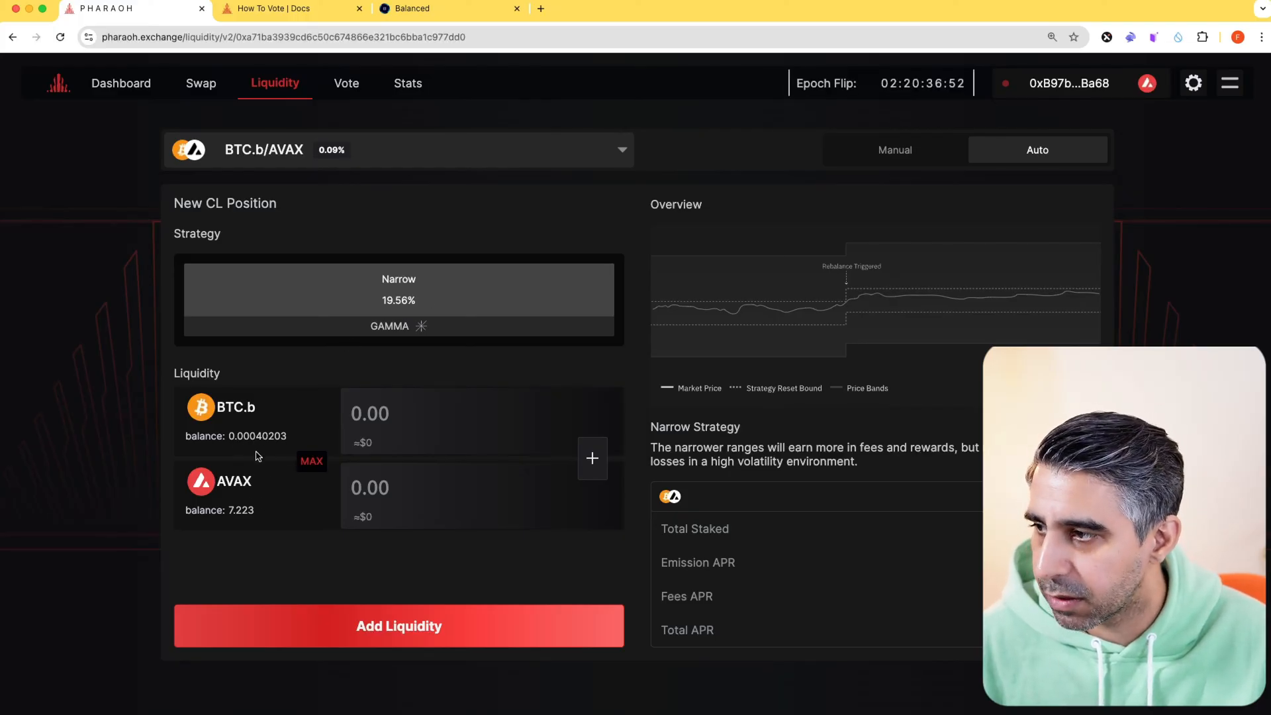
mouse_move(358, 476)
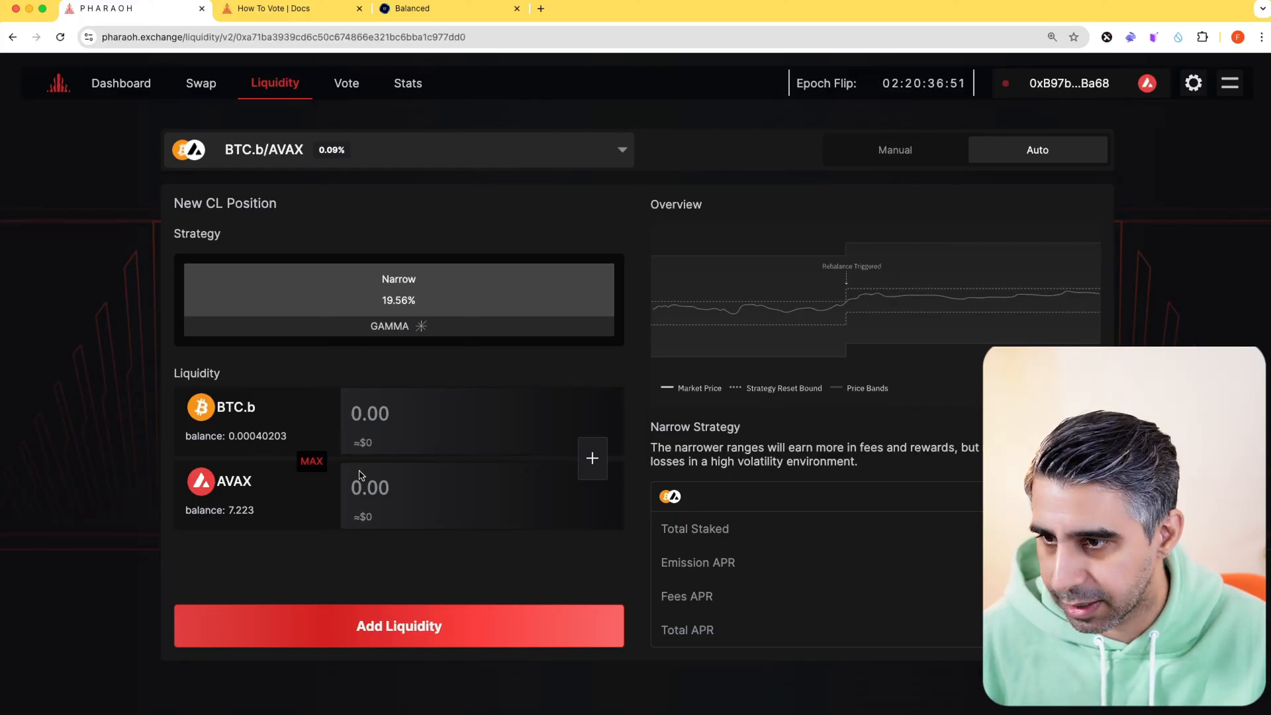
- Fund the Gamma Narrow BTC.b/AVAX auto position with 1 AVAX and submit it
text(1)
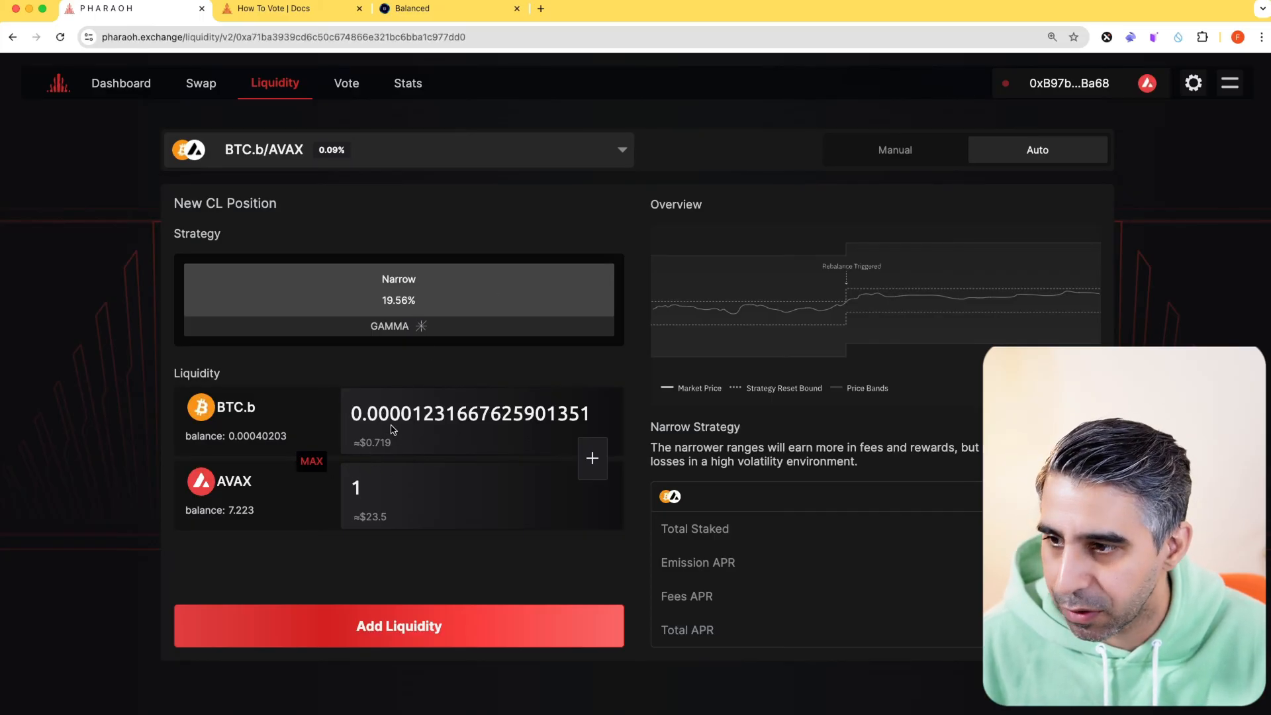
click(398, 624)
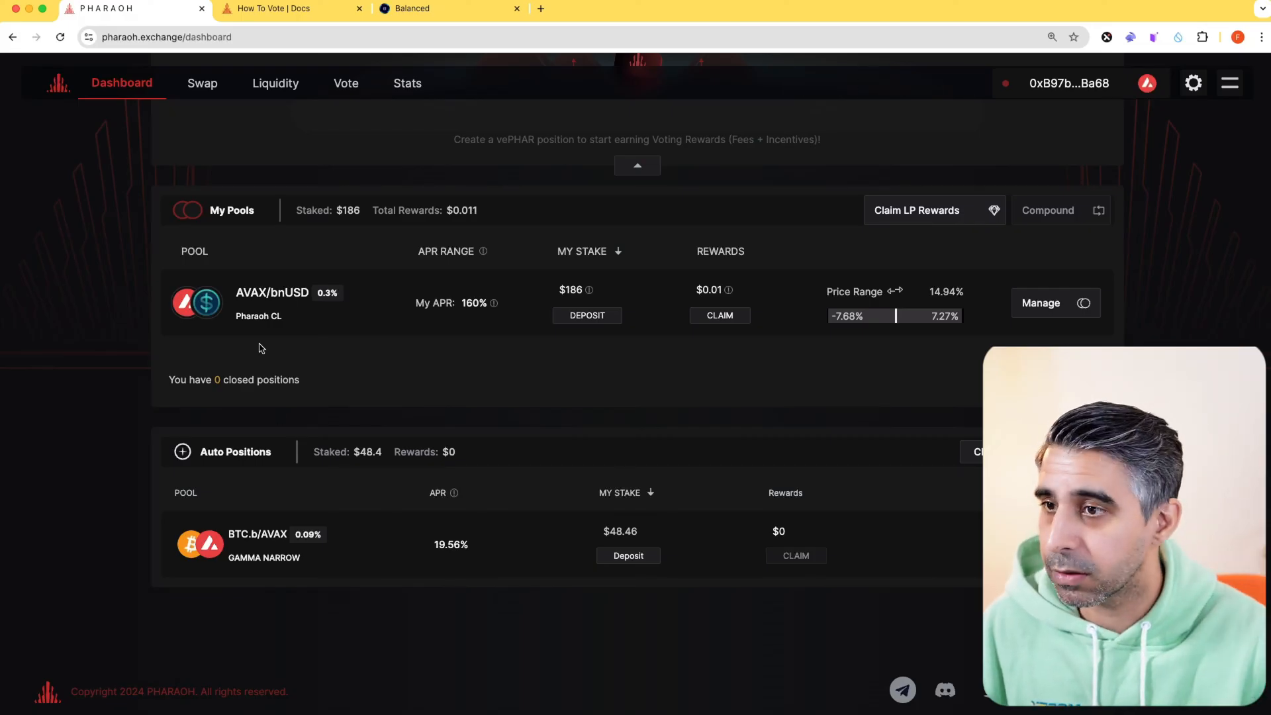
mouse_move(486, 302)
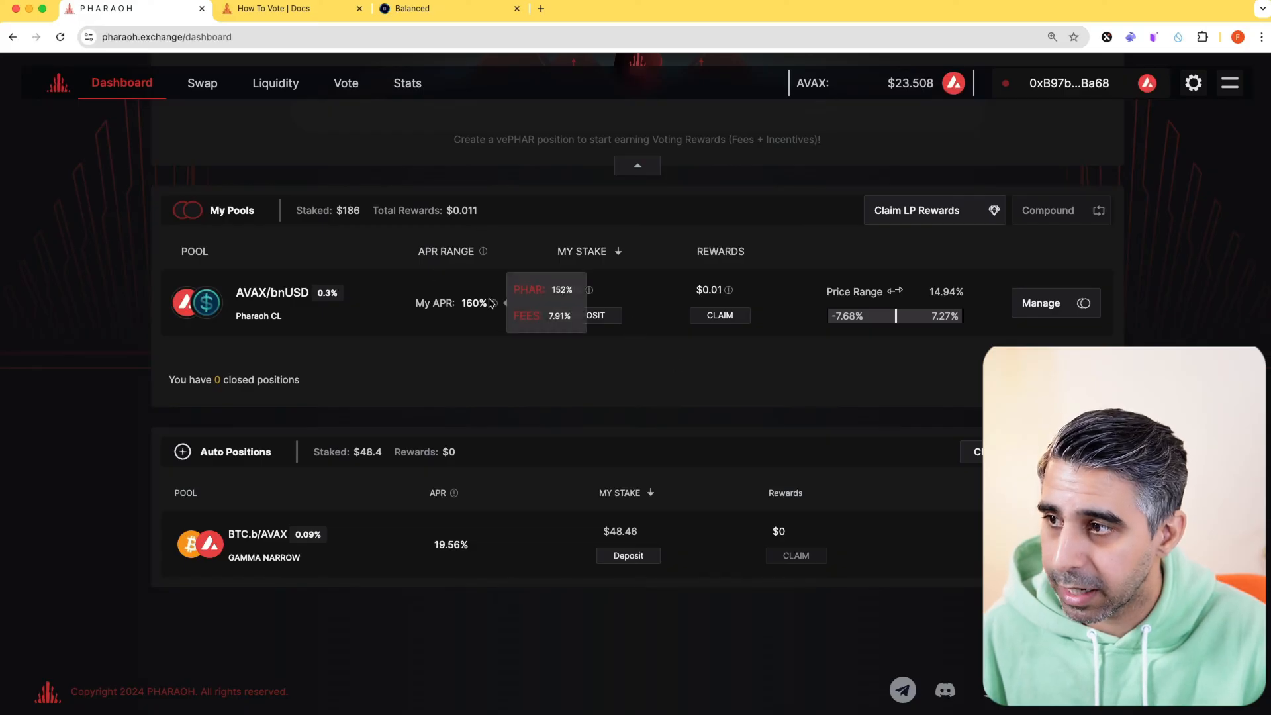
mouse_move(589, 291)
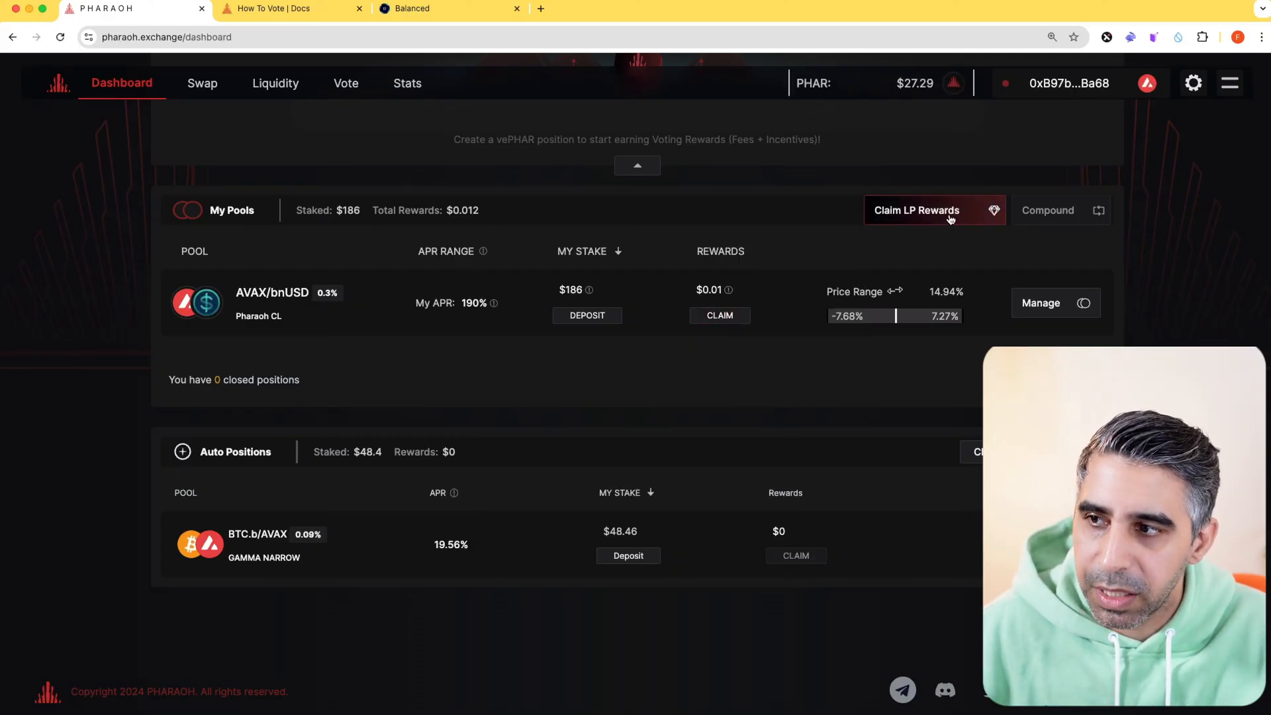
mouse_move(1049, 223)
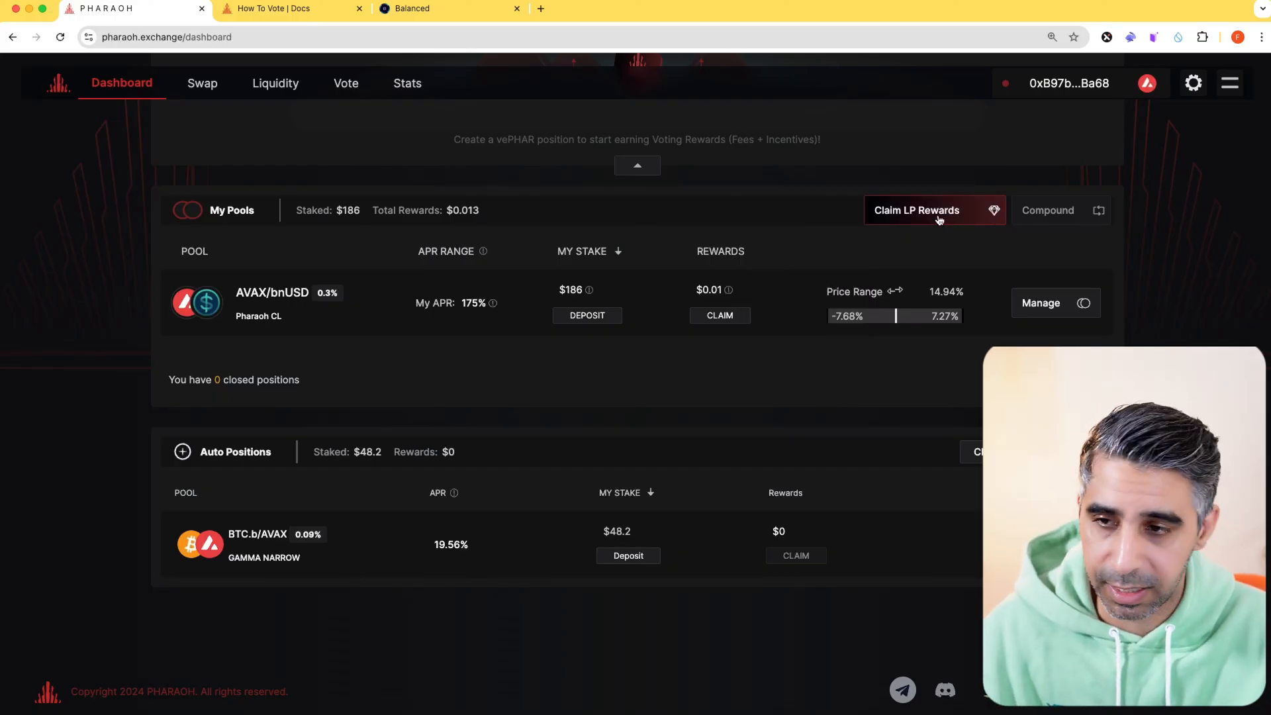
- Go to the Vote page and then the How To Vote documentation
click(344, 82)
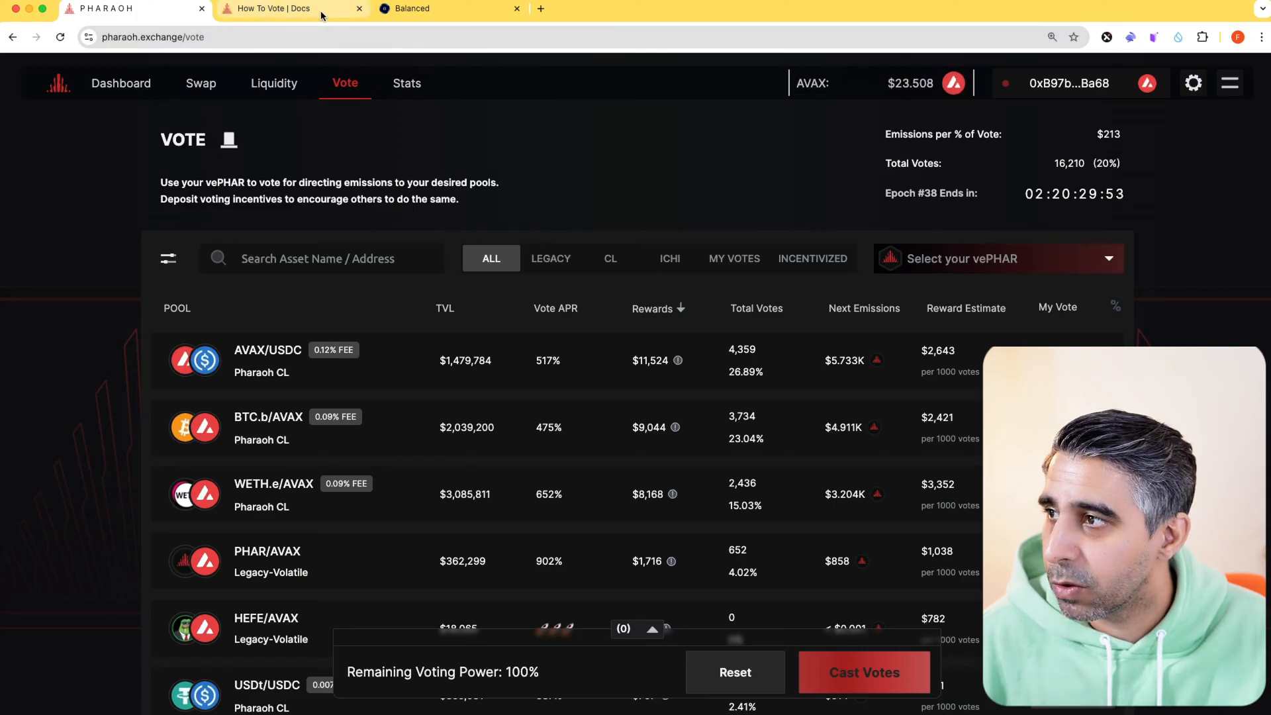
click(275, 8)
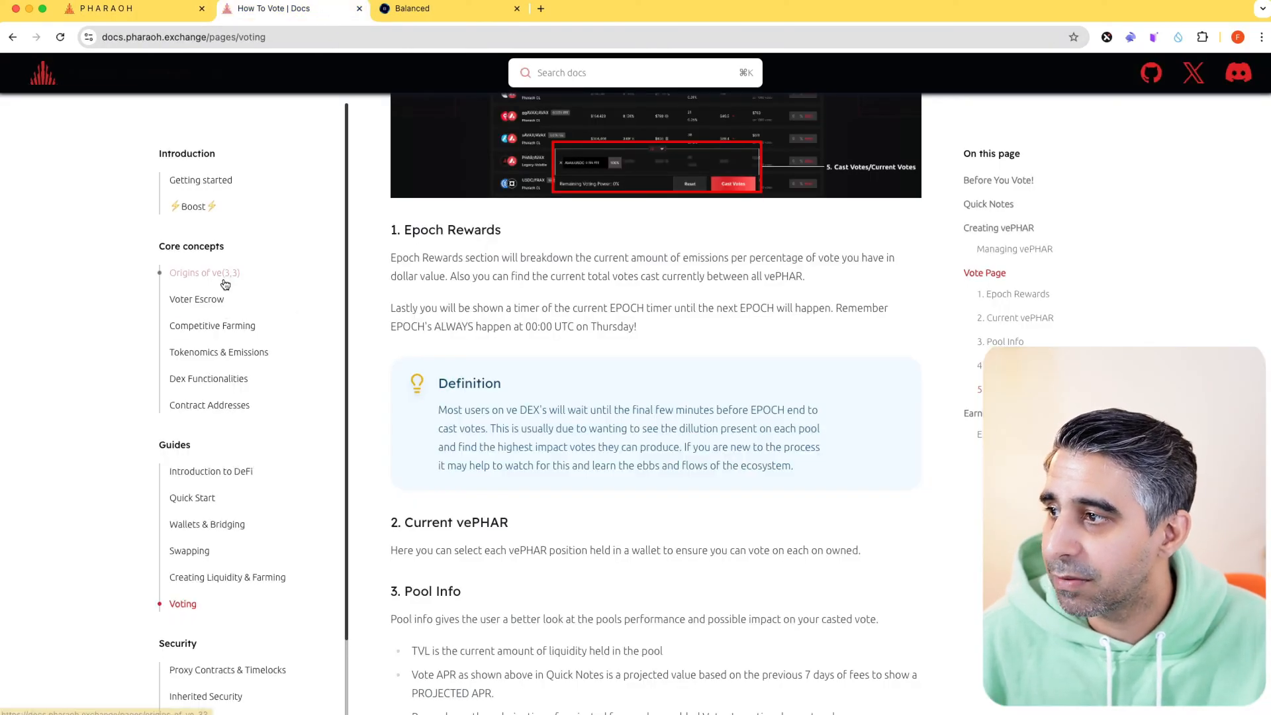
- Return from the voting docs to the PHARAOH tab's Vote page listing pools by vote APR
click(114, 7)
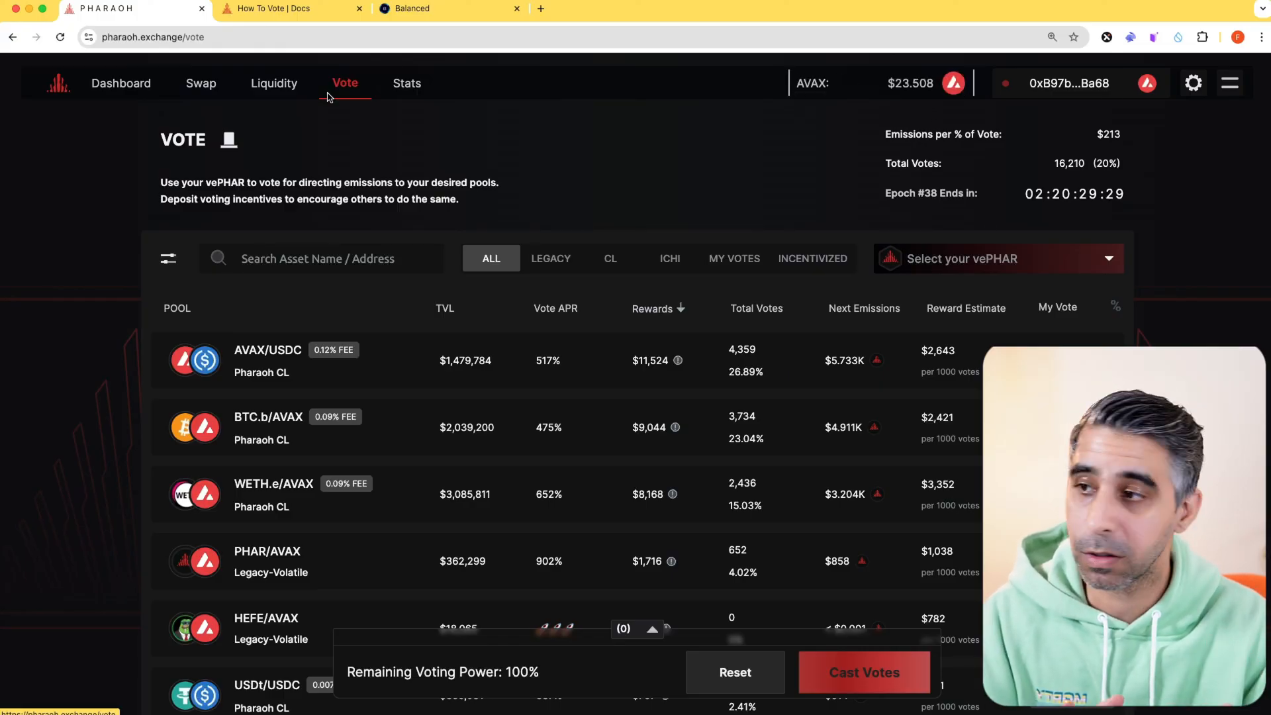
click(287, 8)
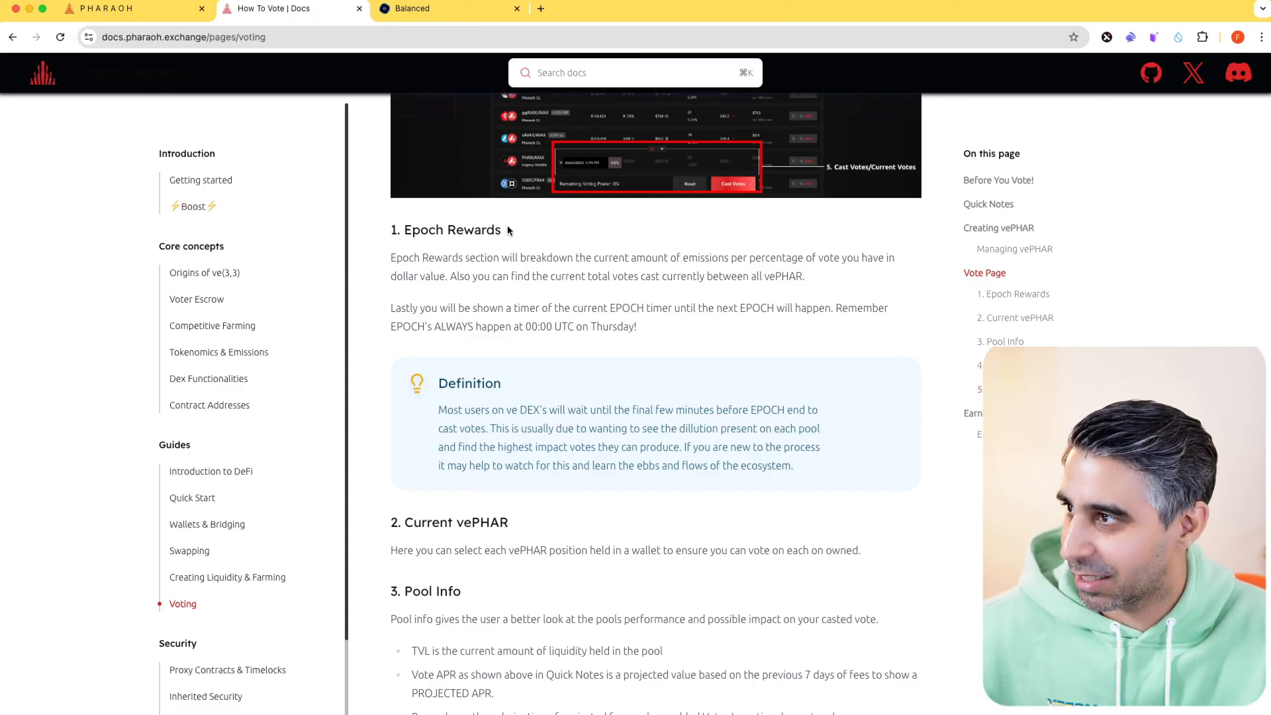
- Show the Stats analytics with $16,081,725 TVL, trade volume bars and the Top Pairs ranking
click(121, 8)
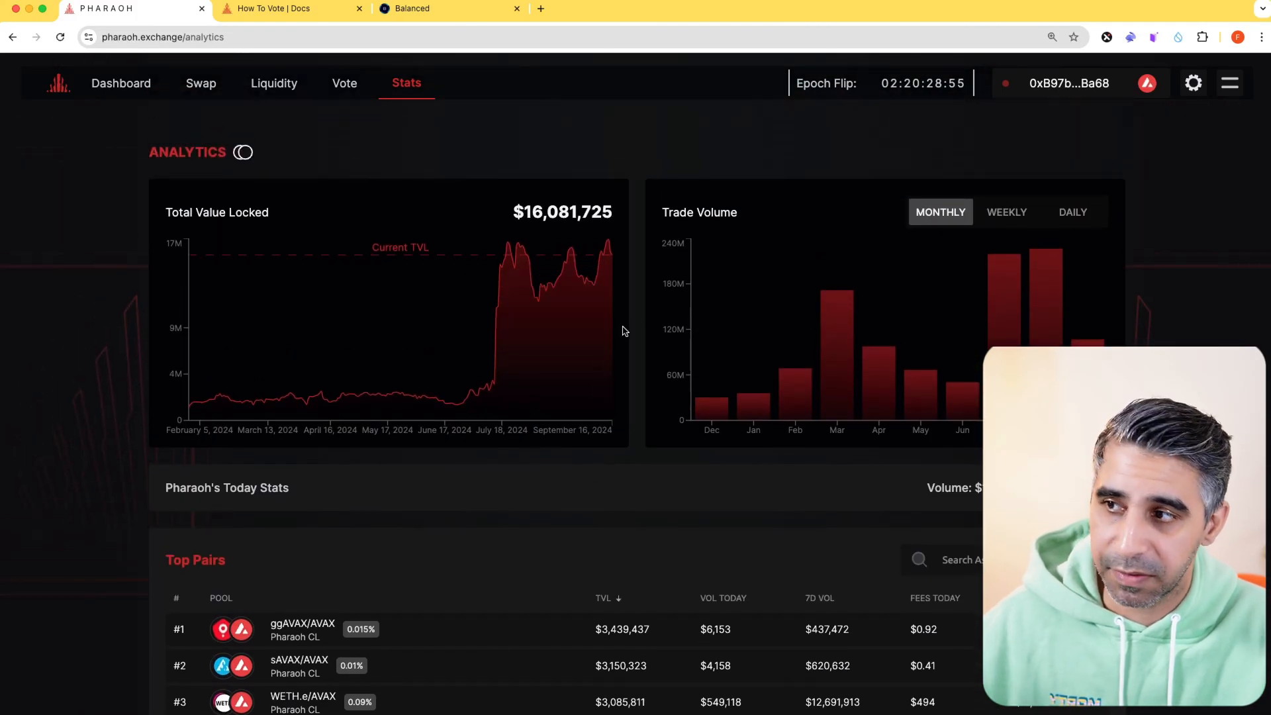
mouse_move(970, 262)
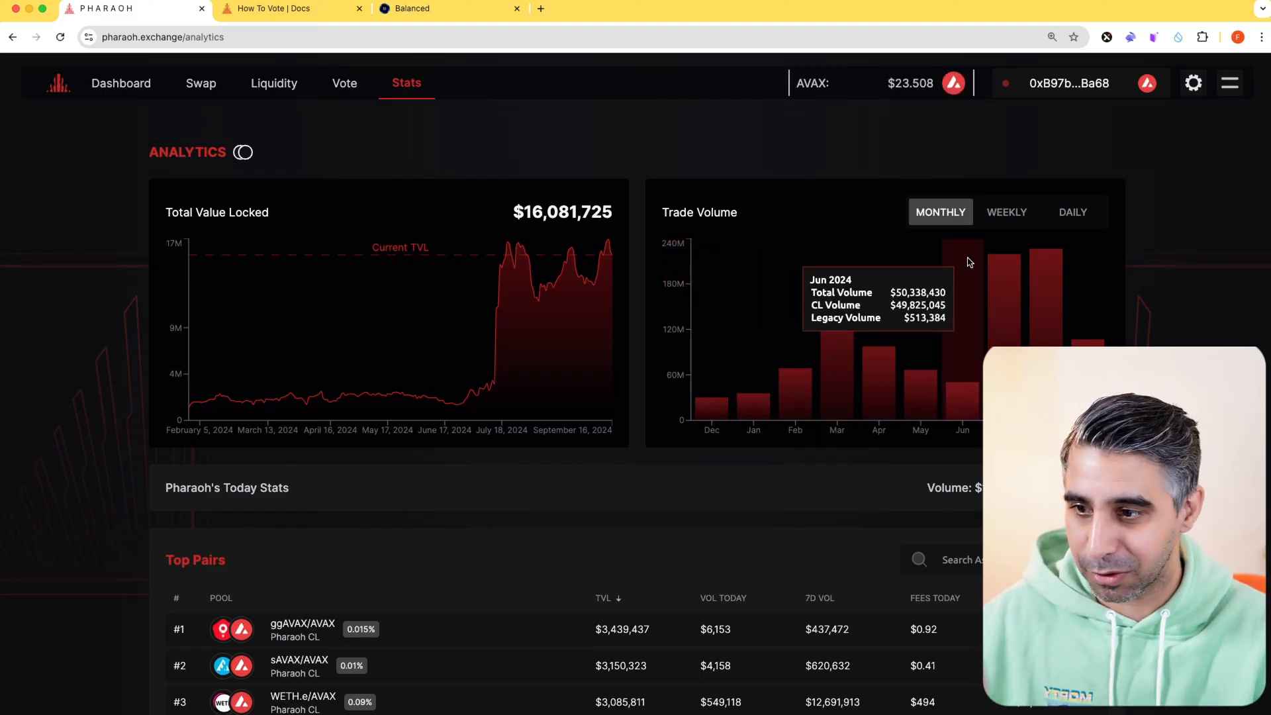
scroll(down, 3)
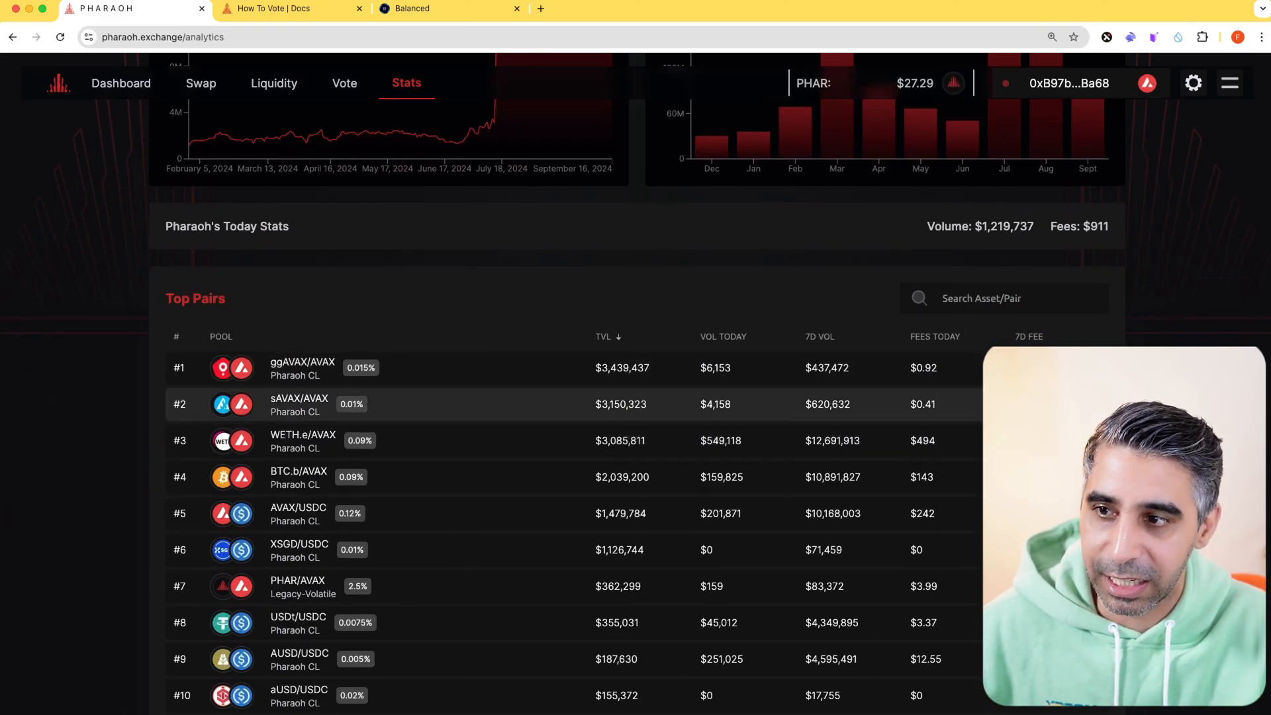